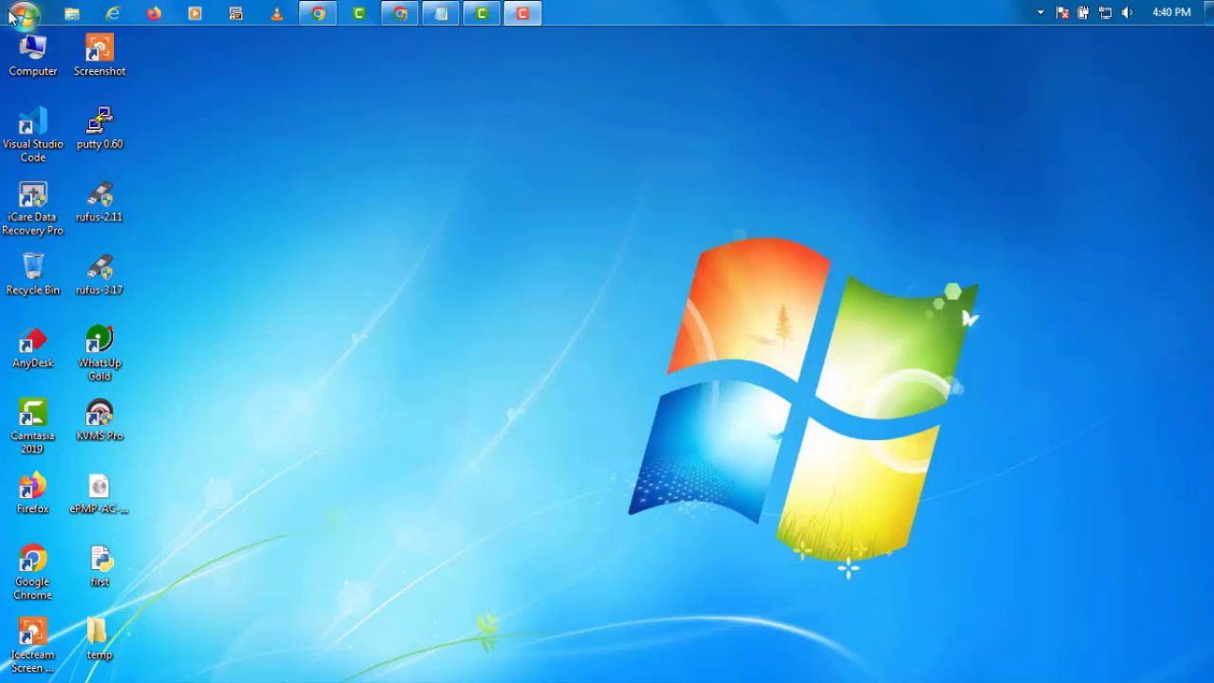
# Step: Search the Start Menu for cmd and run it as administrator
pyautogui.click(19, 12)
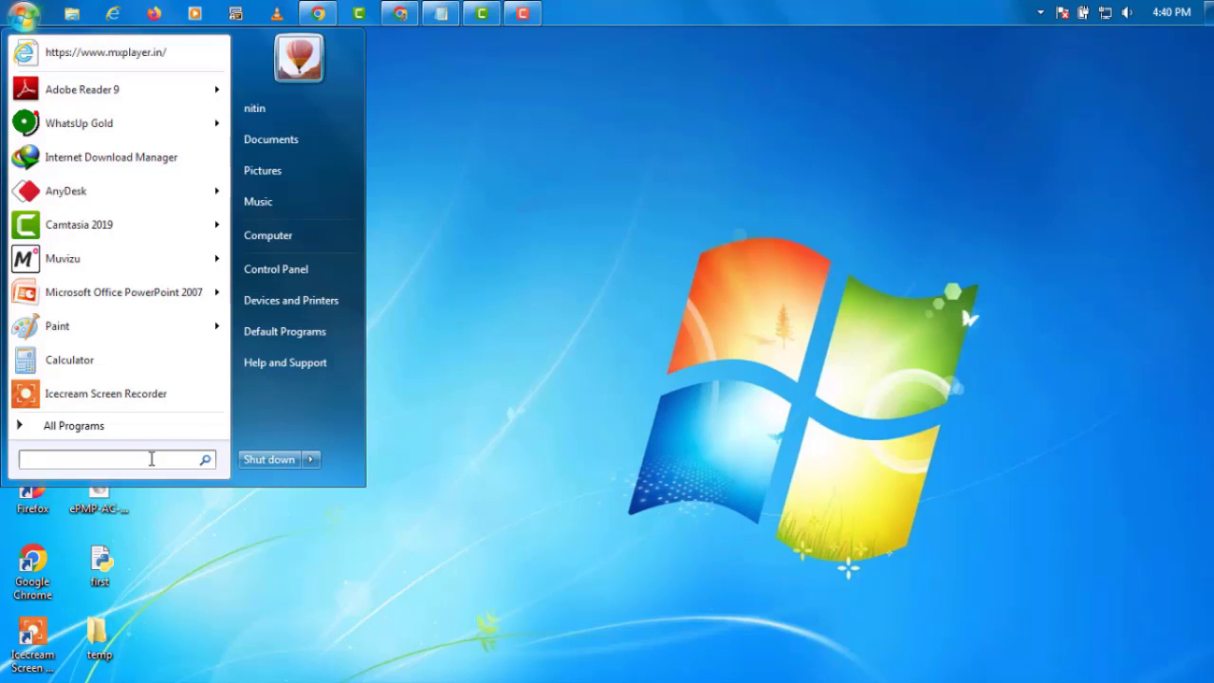
pyautogui.write('cmd')
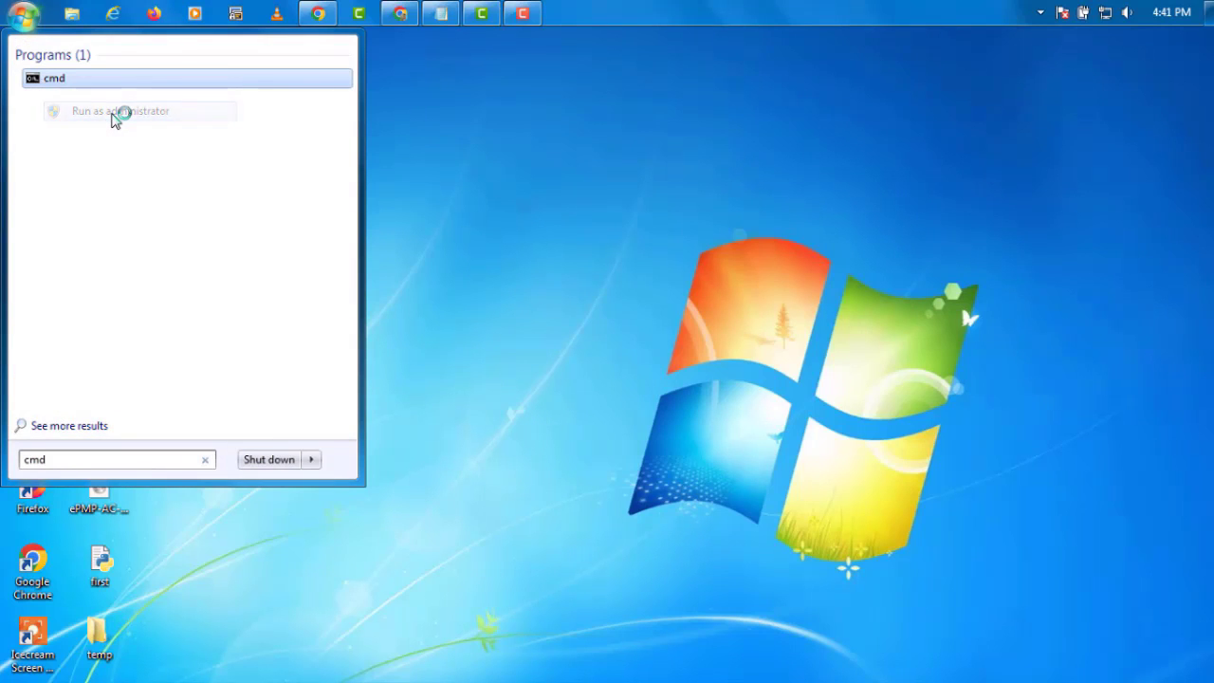
pyautogui.click(121, 111)
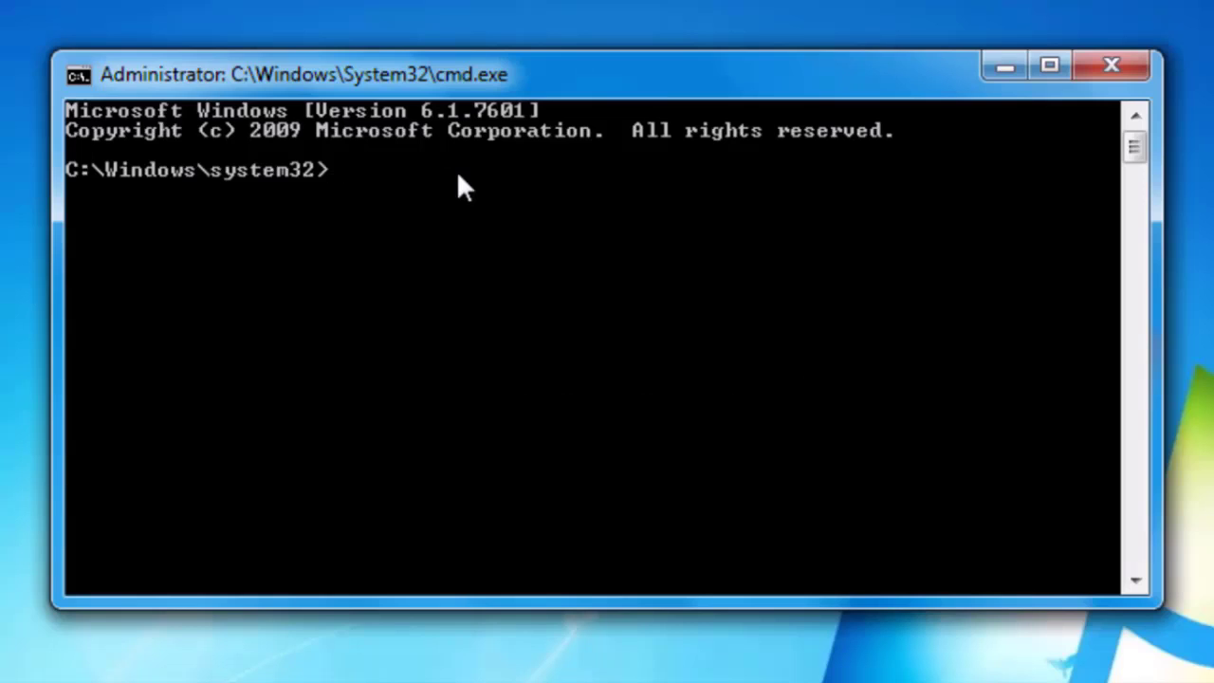
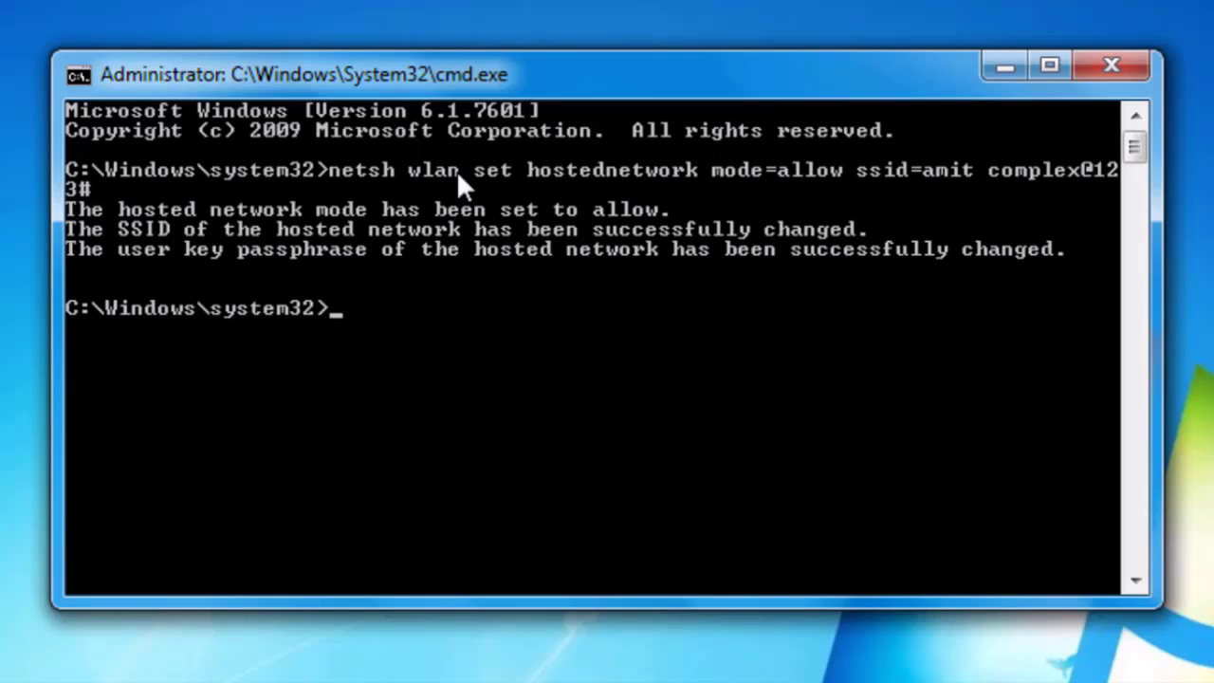
# Step: Run 'netsh wlan start hostednetwork' to start the hosted Wi-Fi
pyautogui.write('netsh')
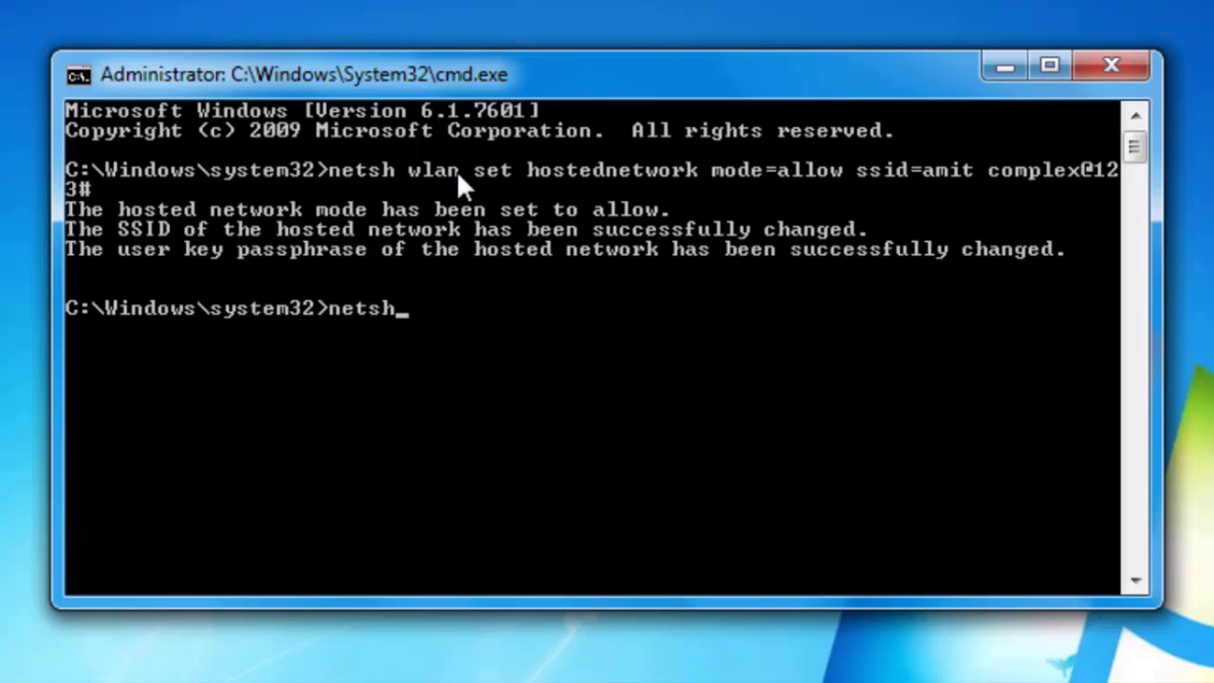
pyautogui.write('wlan')
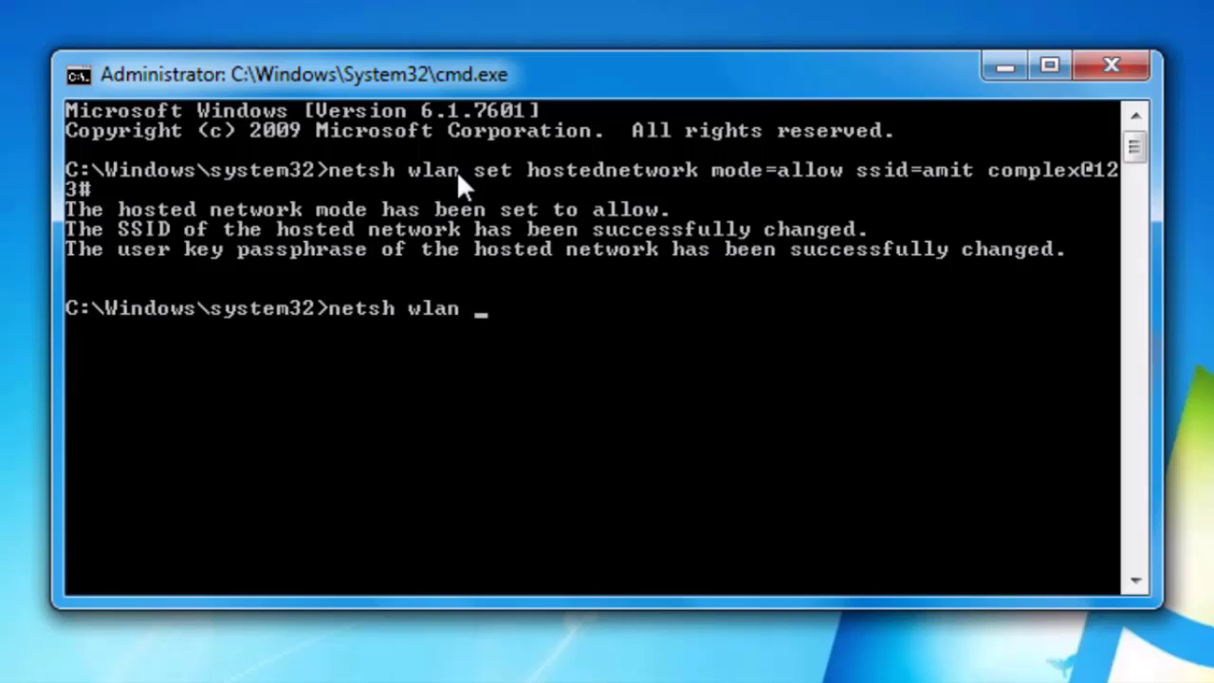
pyautogui.write('start')
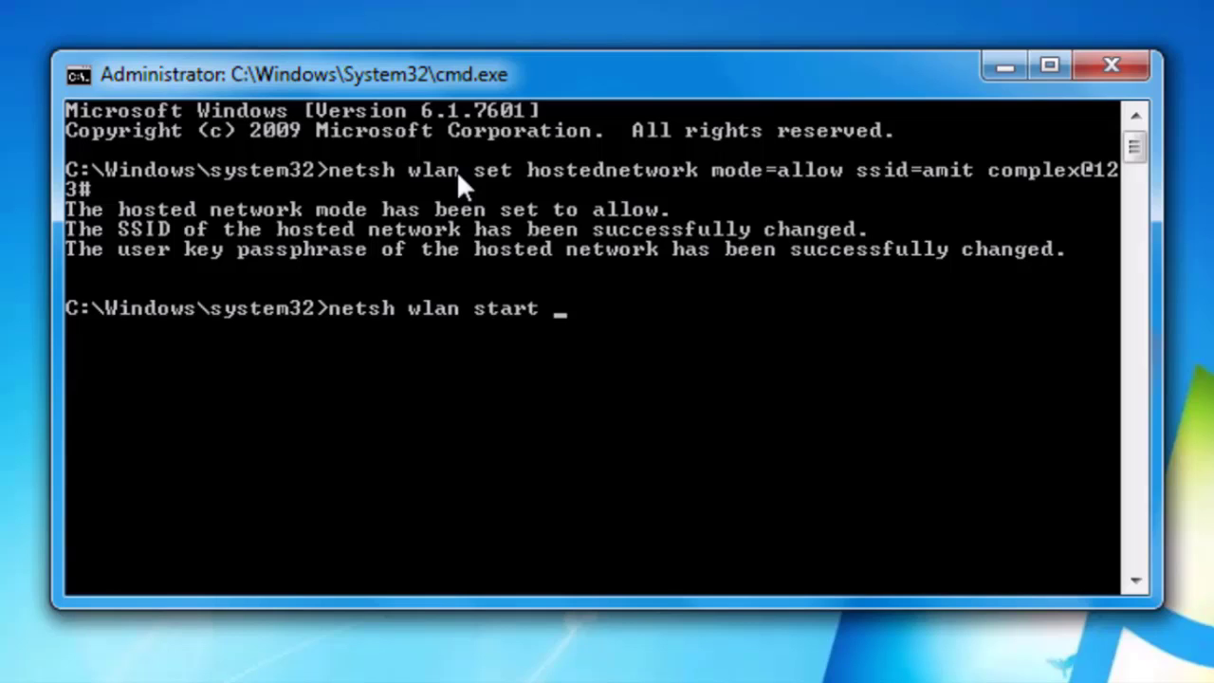
pyautogui.write('hostedn')
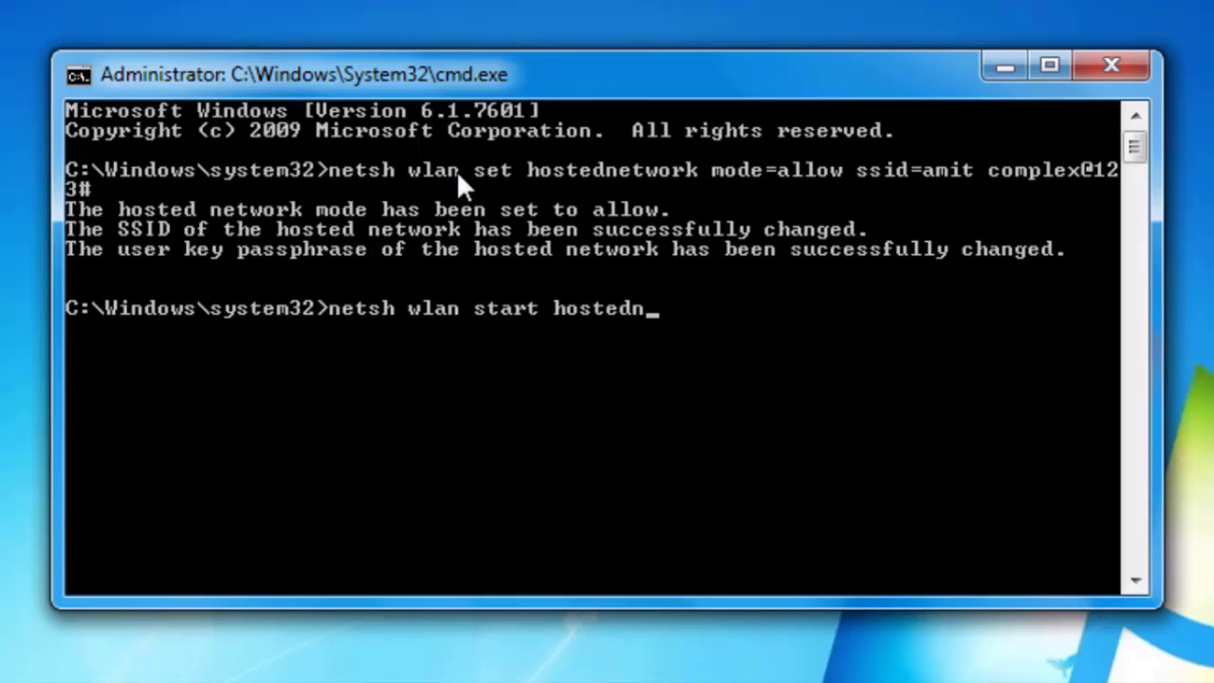
pyautogui.write('etwork')
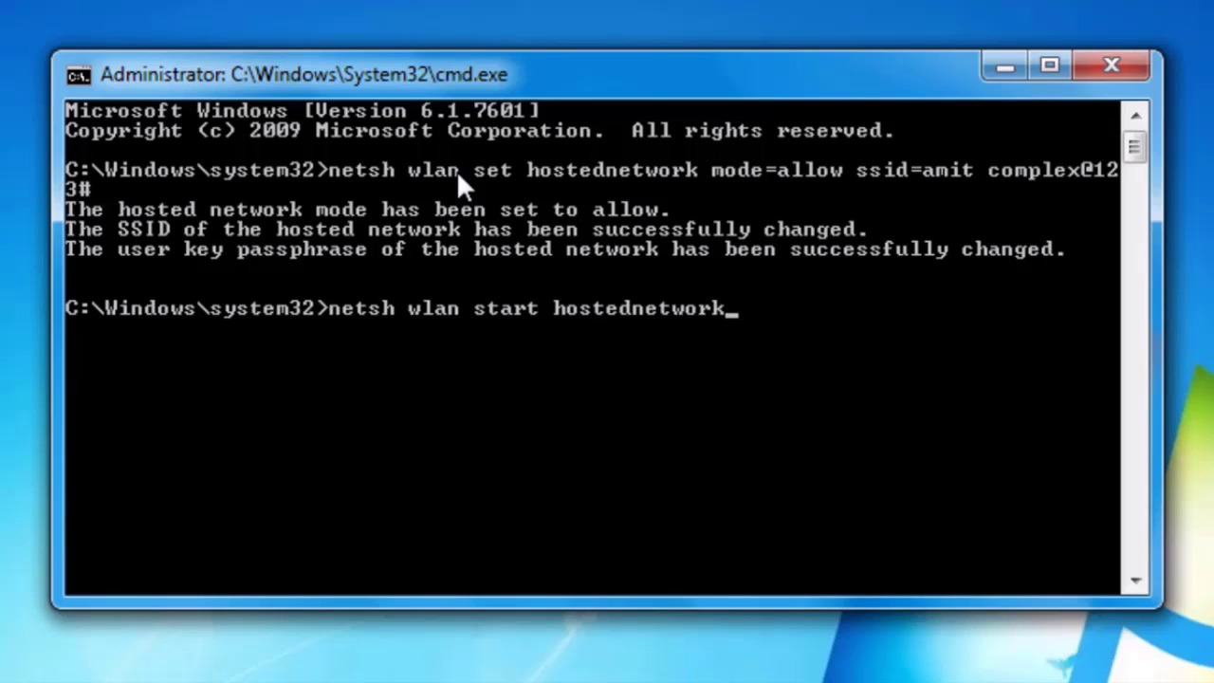
pyautogui.press('enter')
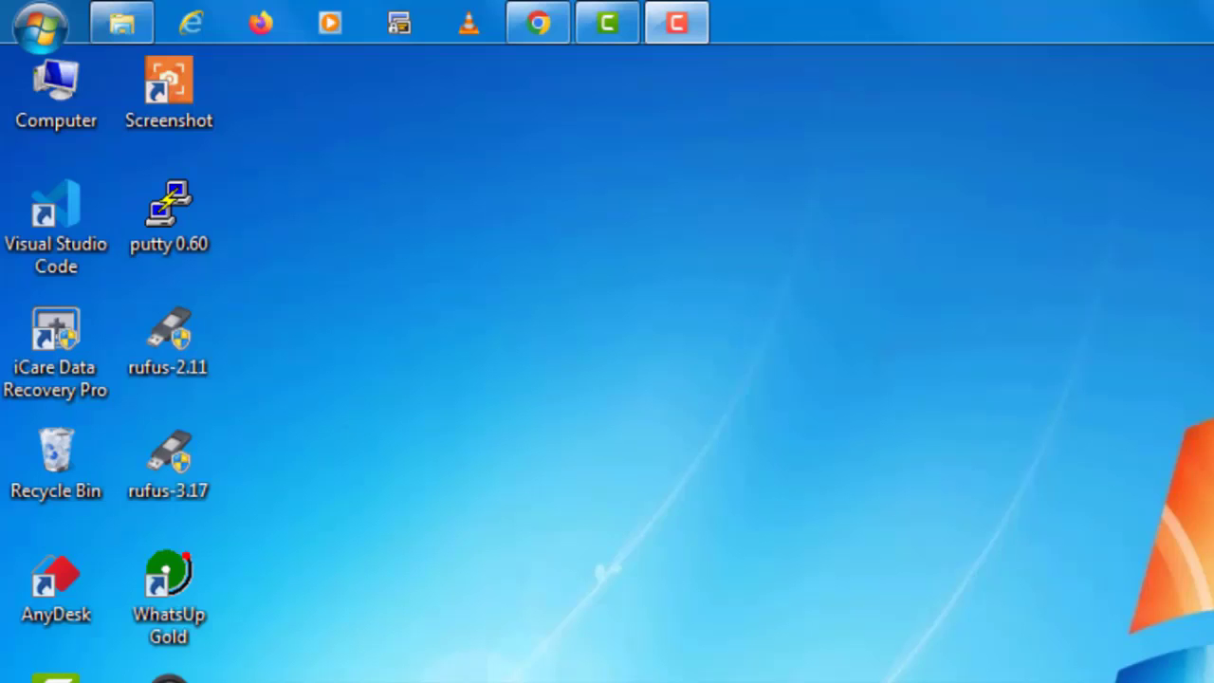
pyautogui.moveTo(854, 616)
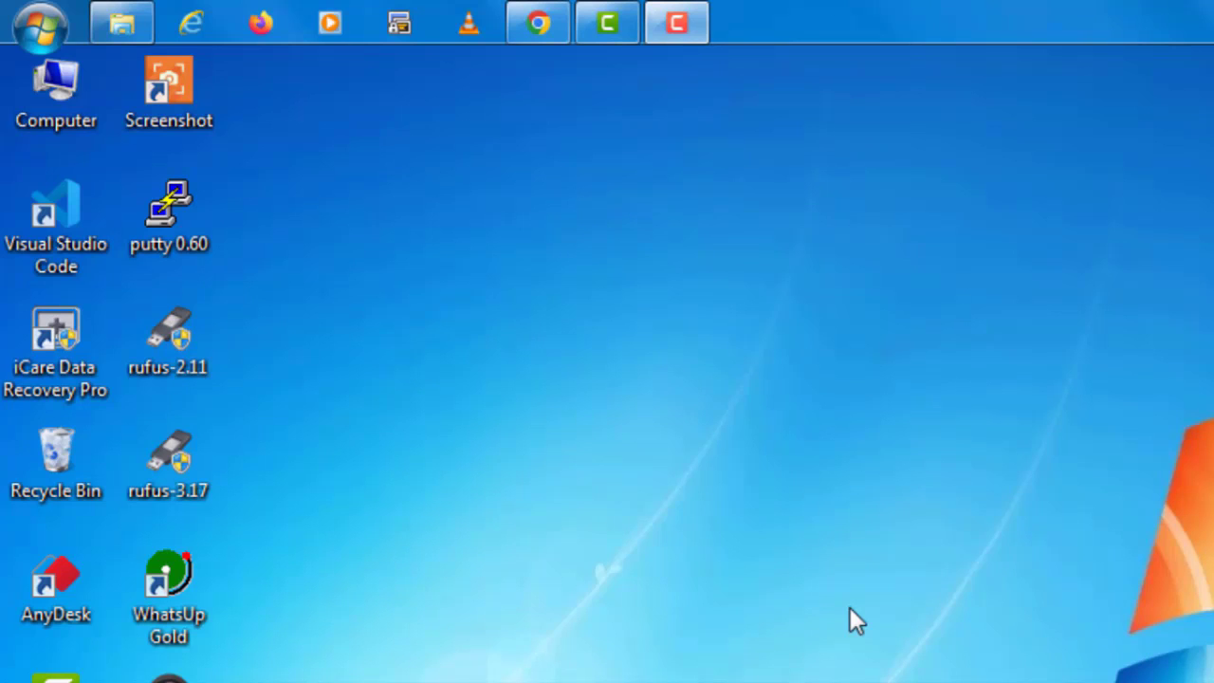
# Step: Enter ncpa.cpl in the Run dialog
pyautogui.press('Win+r')
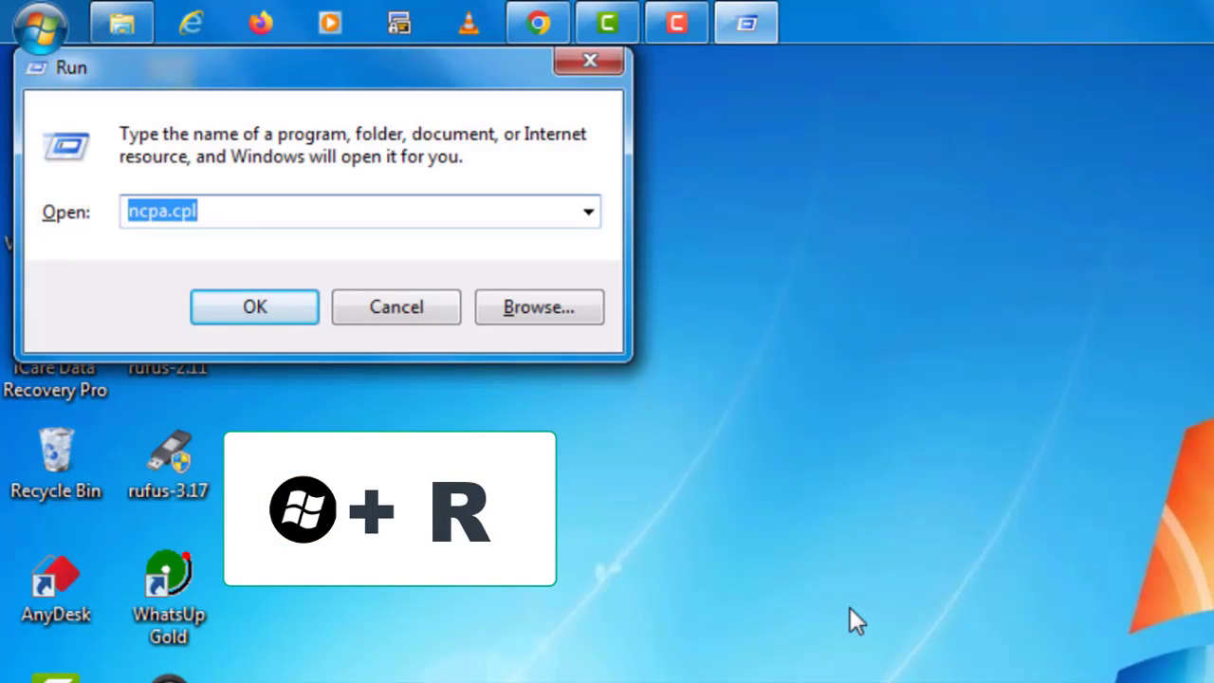
pyautogui.write('nc')
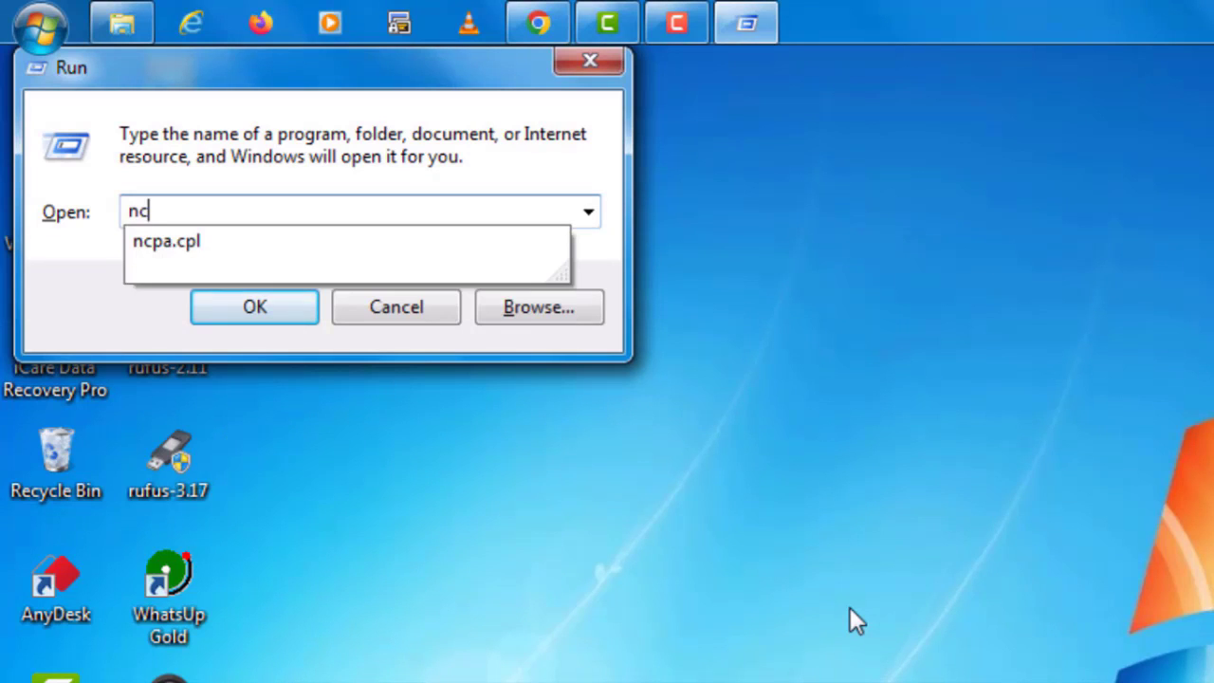
pyautogui.write('pa.cpl')
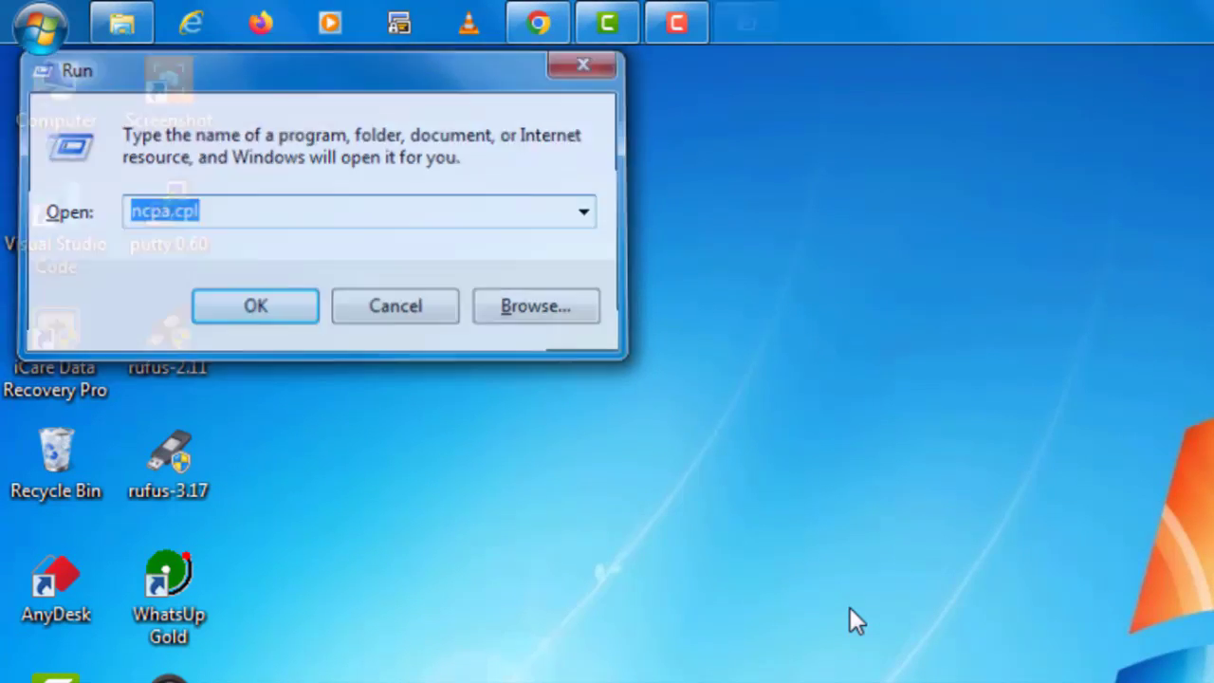
# Step: Launch Network Connections and open Local Area Connection Properties
pyautogui.click(255, 306)
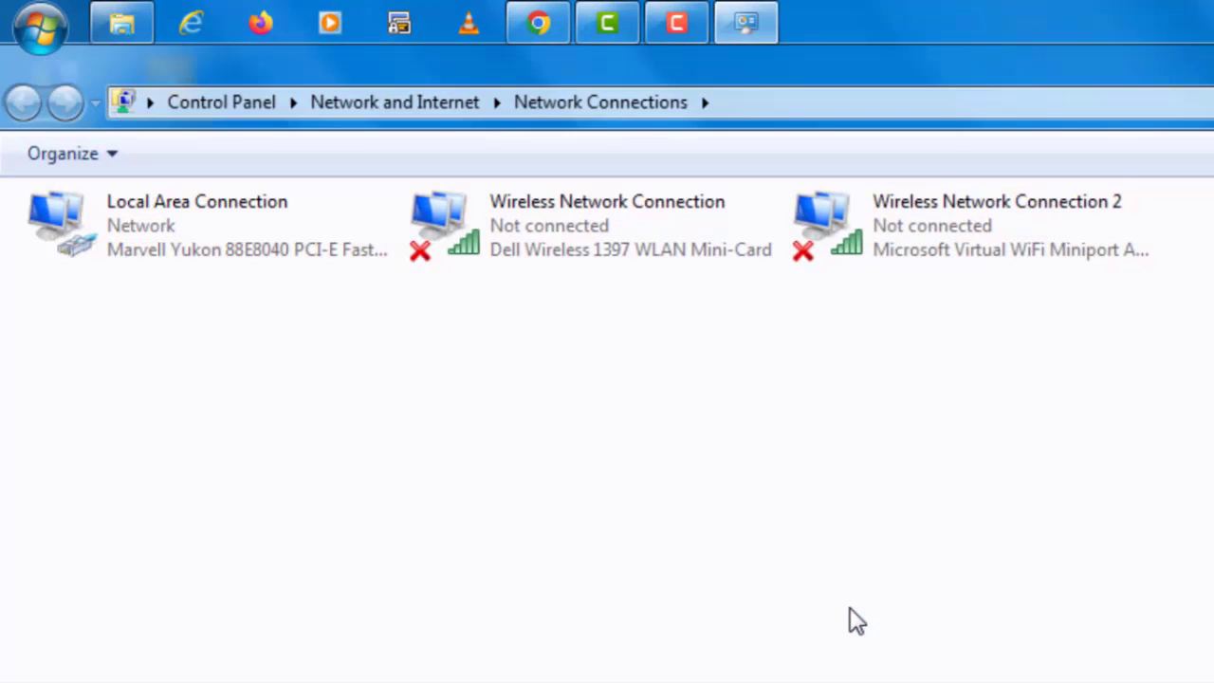
pyautogui.moveTo(458, 540)
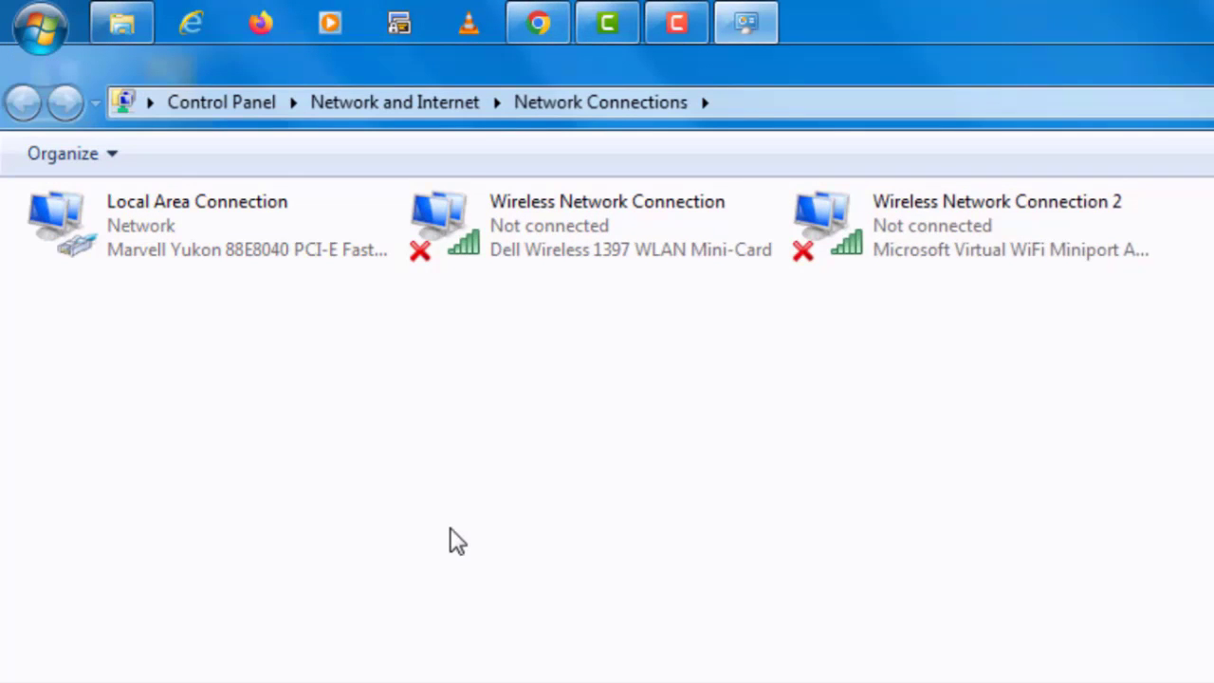
pyautogui.rightClick(190, 237)
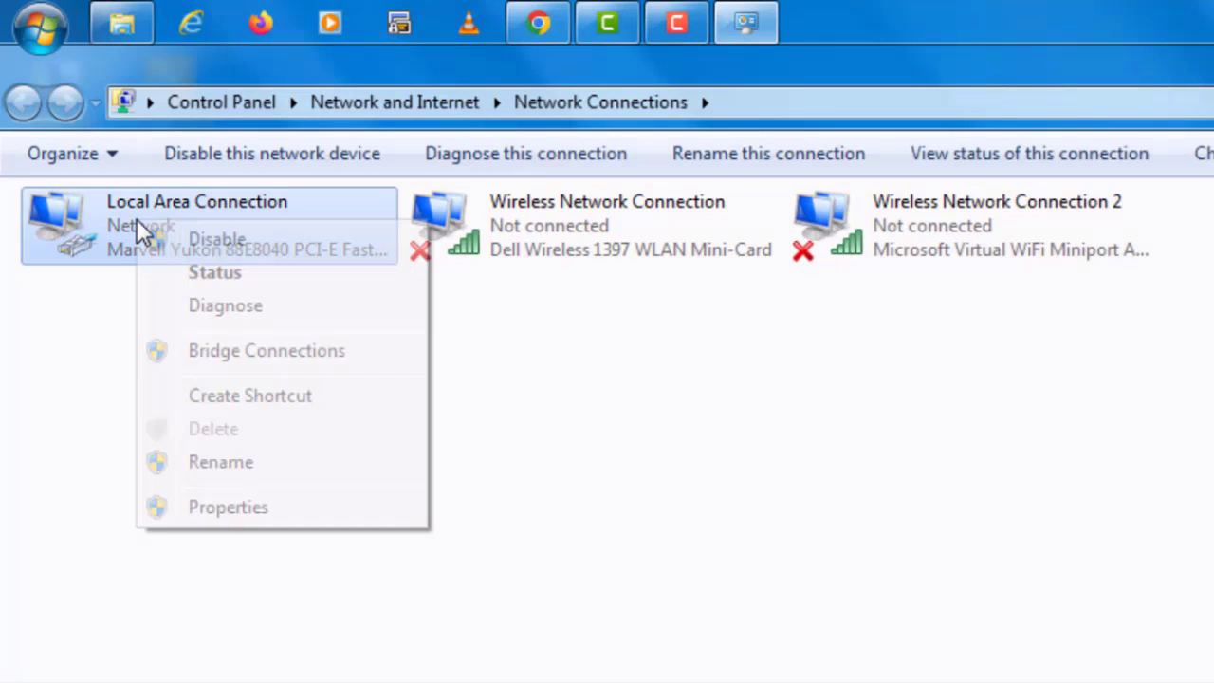
pyautogui.click(235, 526)
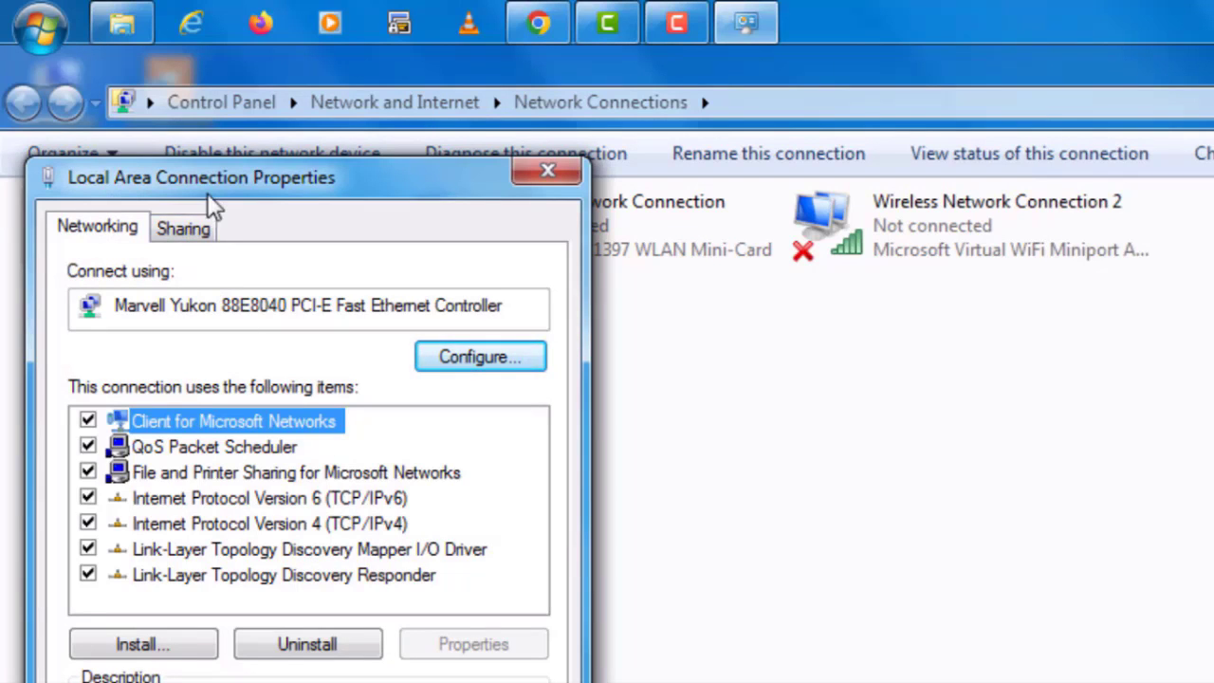
# Step: Enable internet sharing on Local Area Connection for Wireless Network Connection 2
pyautogui.click(470, 267)
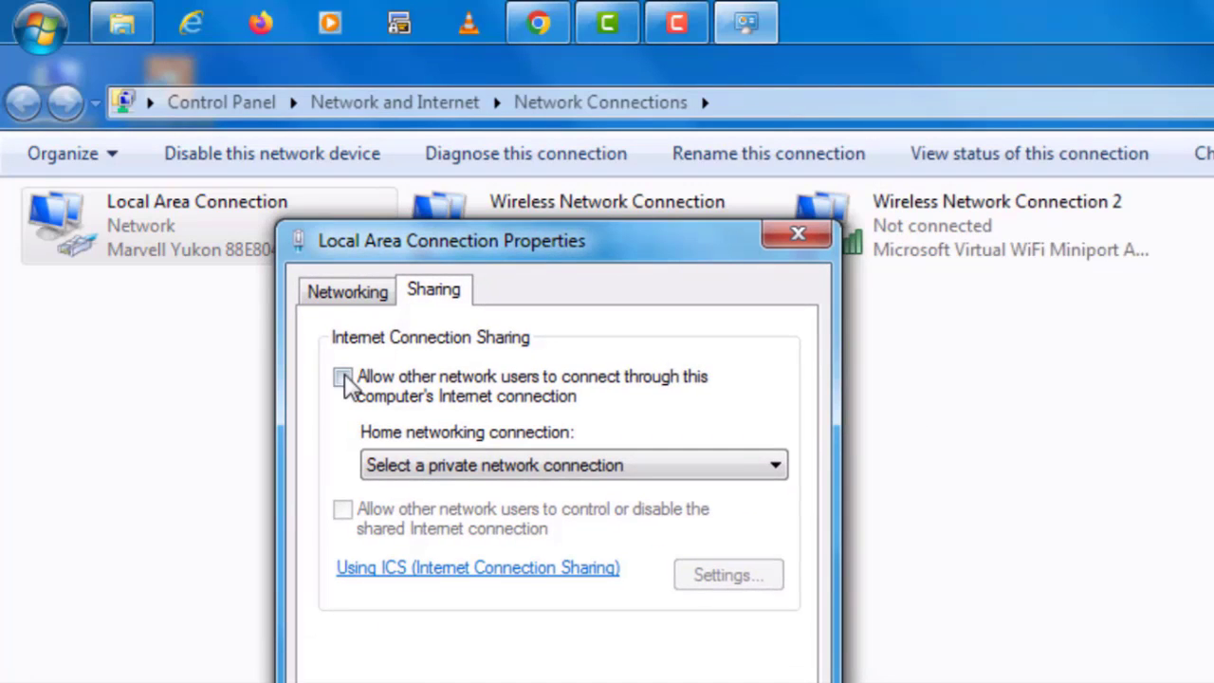
pyautogui.click(342, 376)
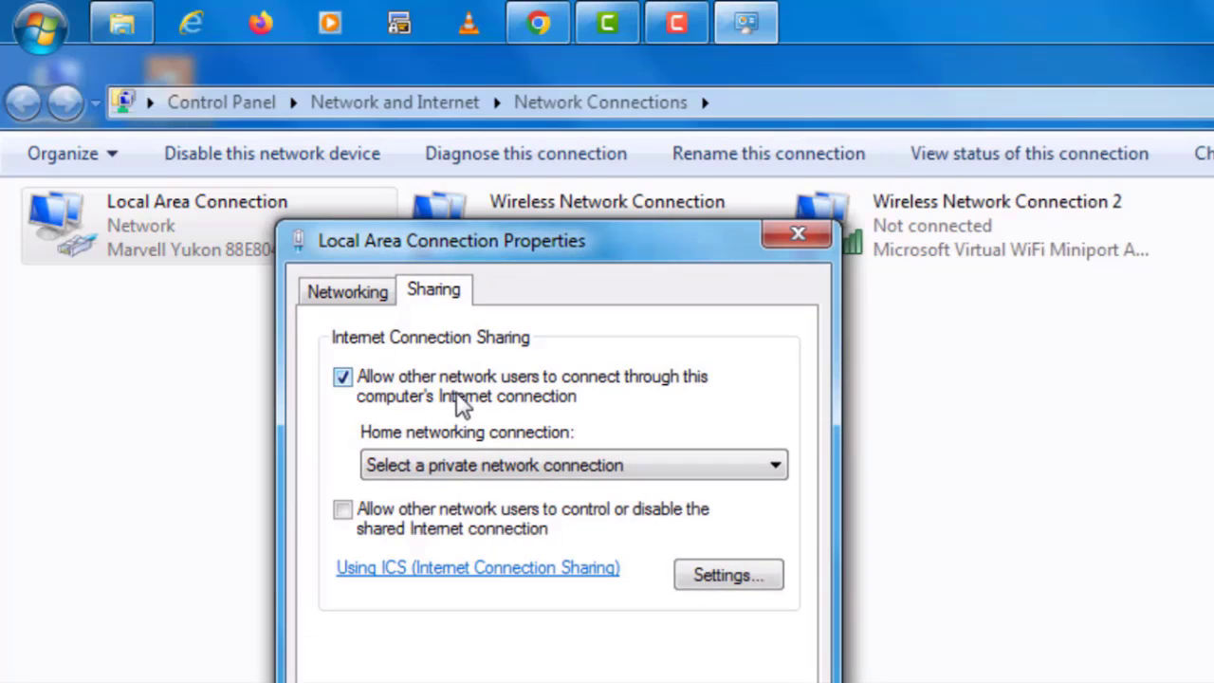
pyautogui.moveTo(508, 403)
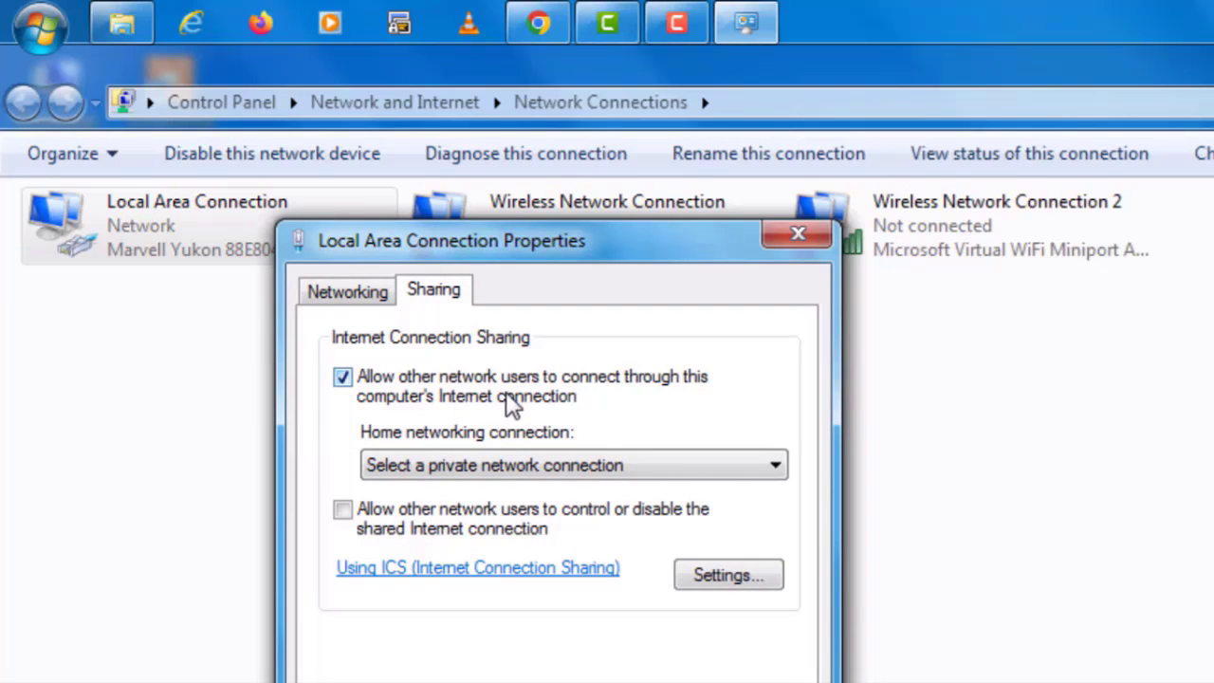
pyautogui.moveTo(488, 450)
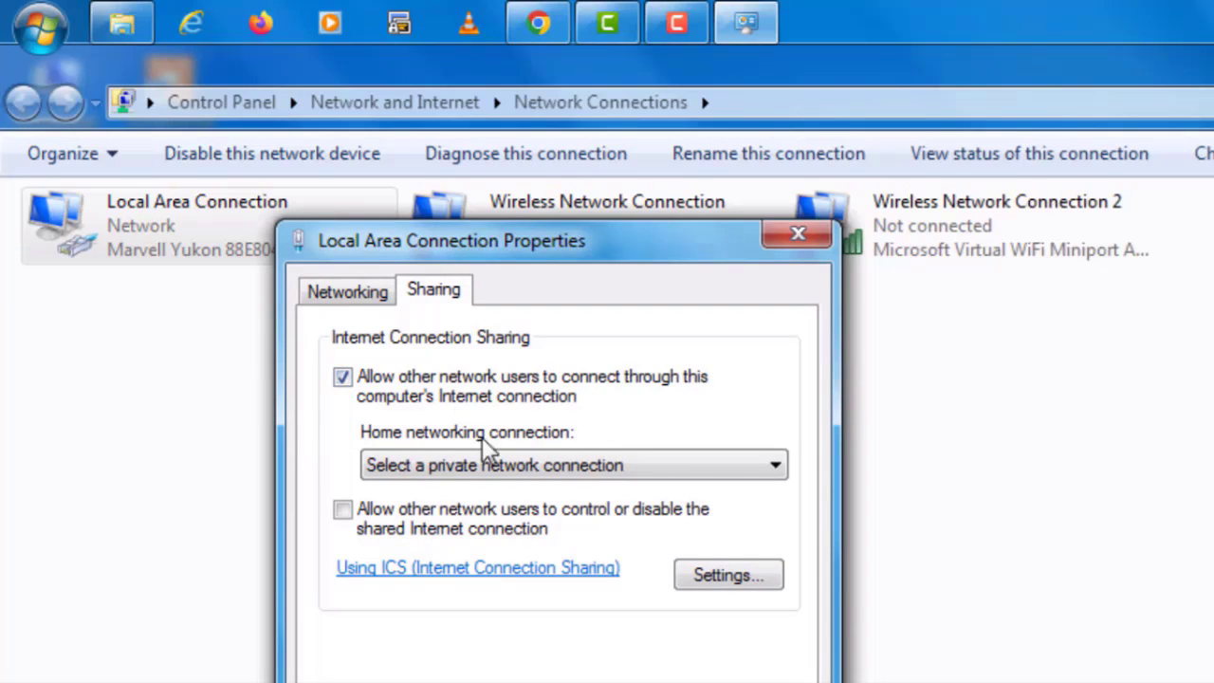
pyautogui.moveTo(413, 455)
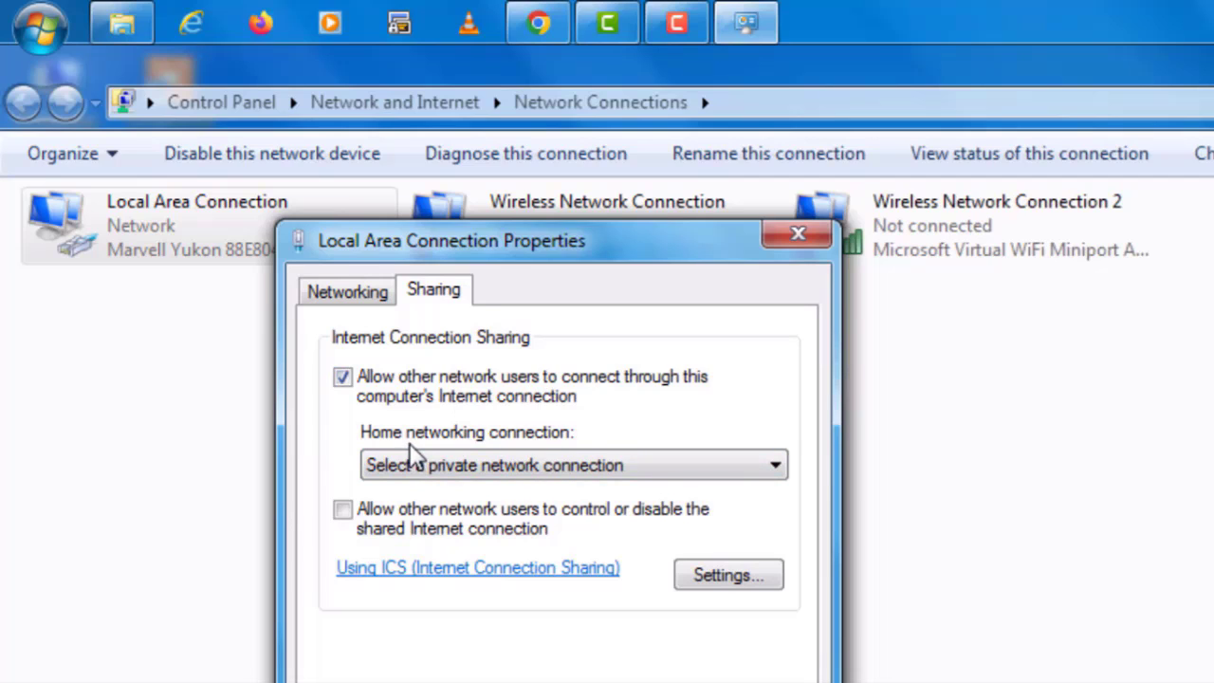
pyautogui.click(573, 465)
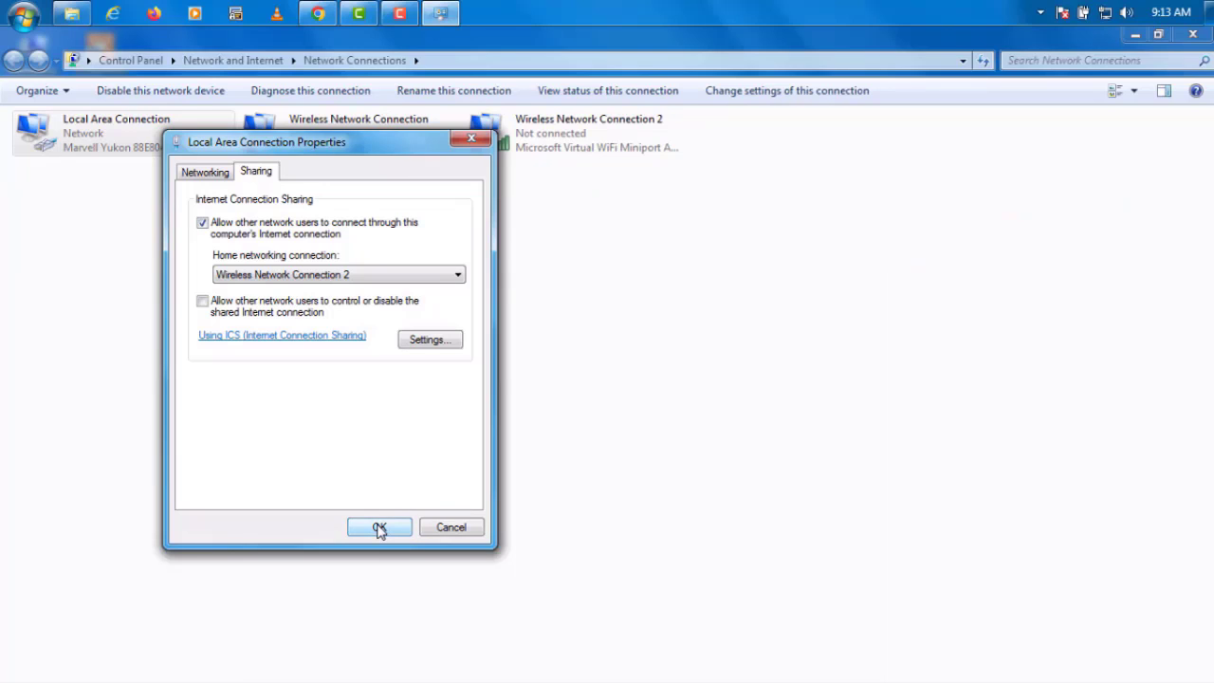
pyautogui.click(380, 527)
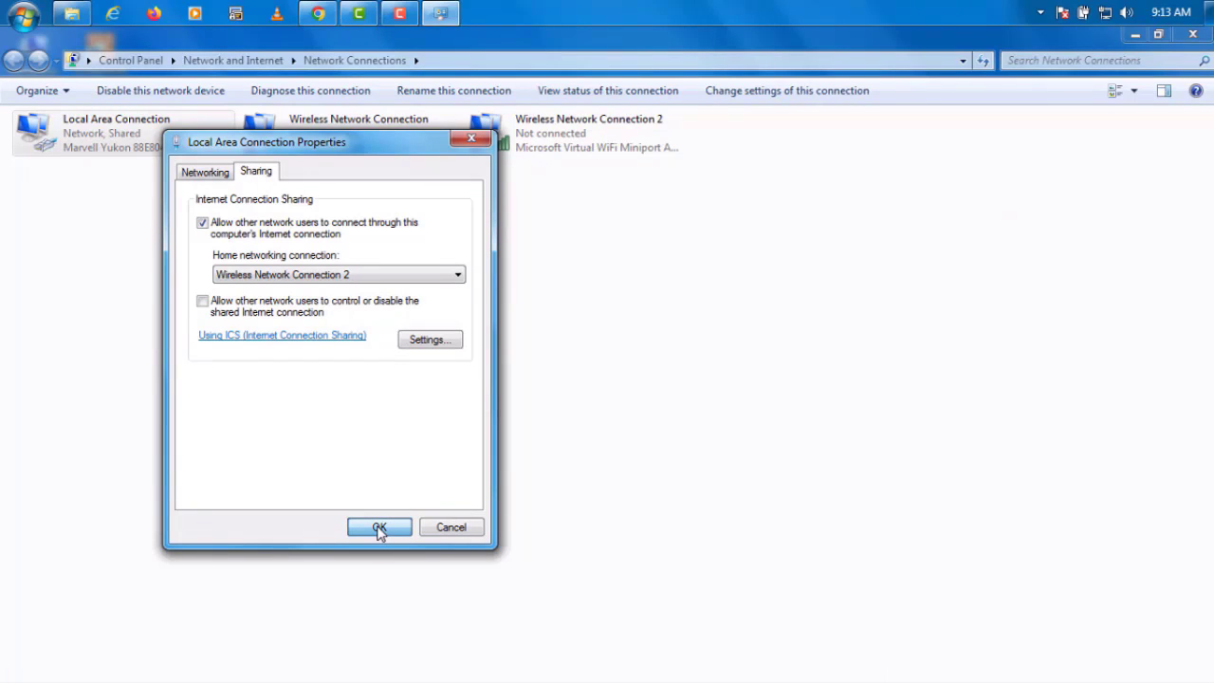
pyautogui.click(378, 528)
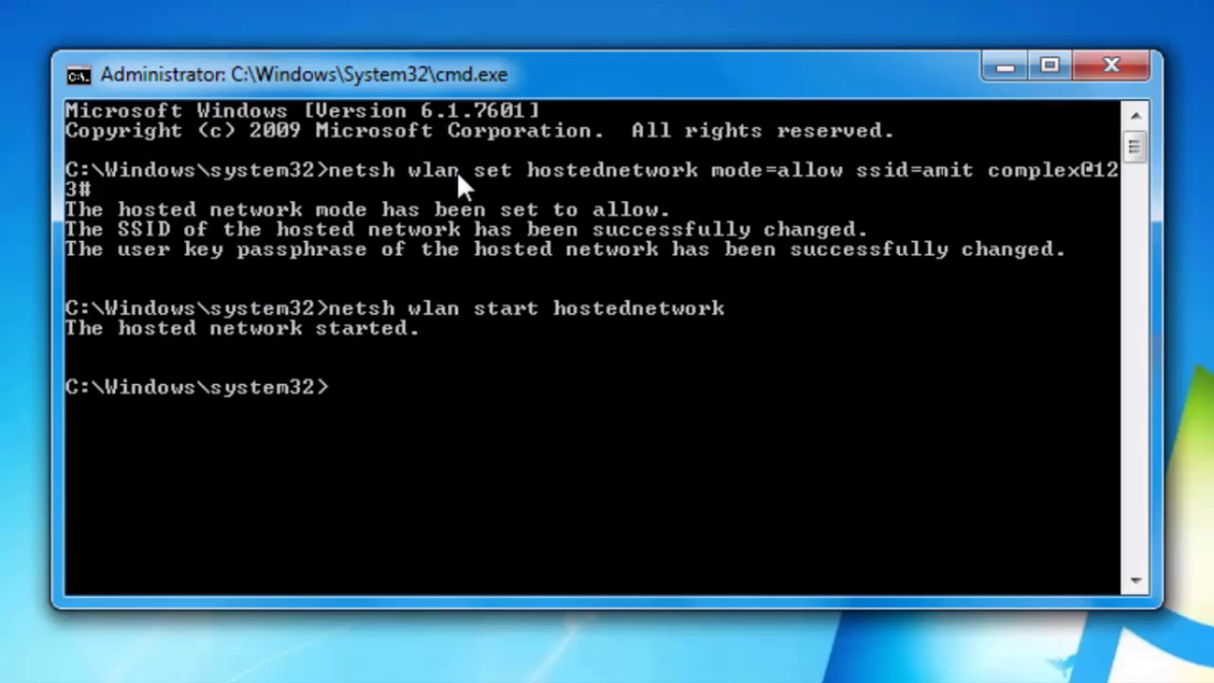
# Step: Stop the hosted network with 'netsh wlan stop hostednetwork'
pyautogui.write('netsh wlan')
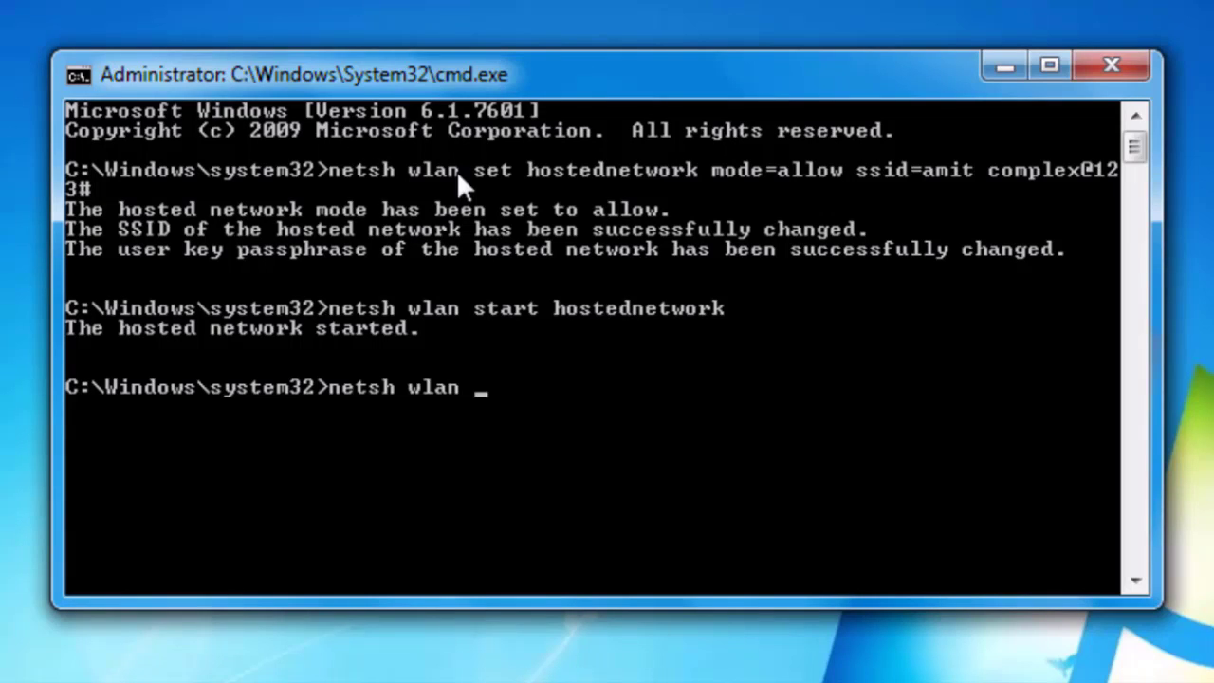
pyautogui.write('stop')
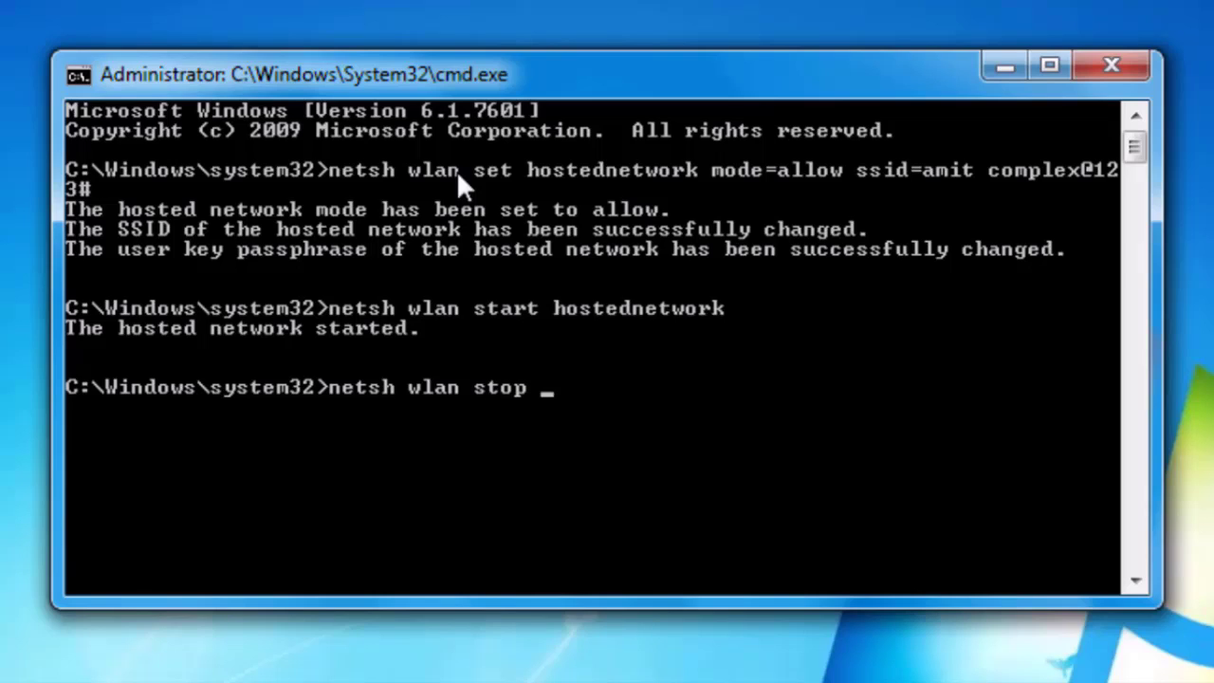
pyautogui.write('ho')
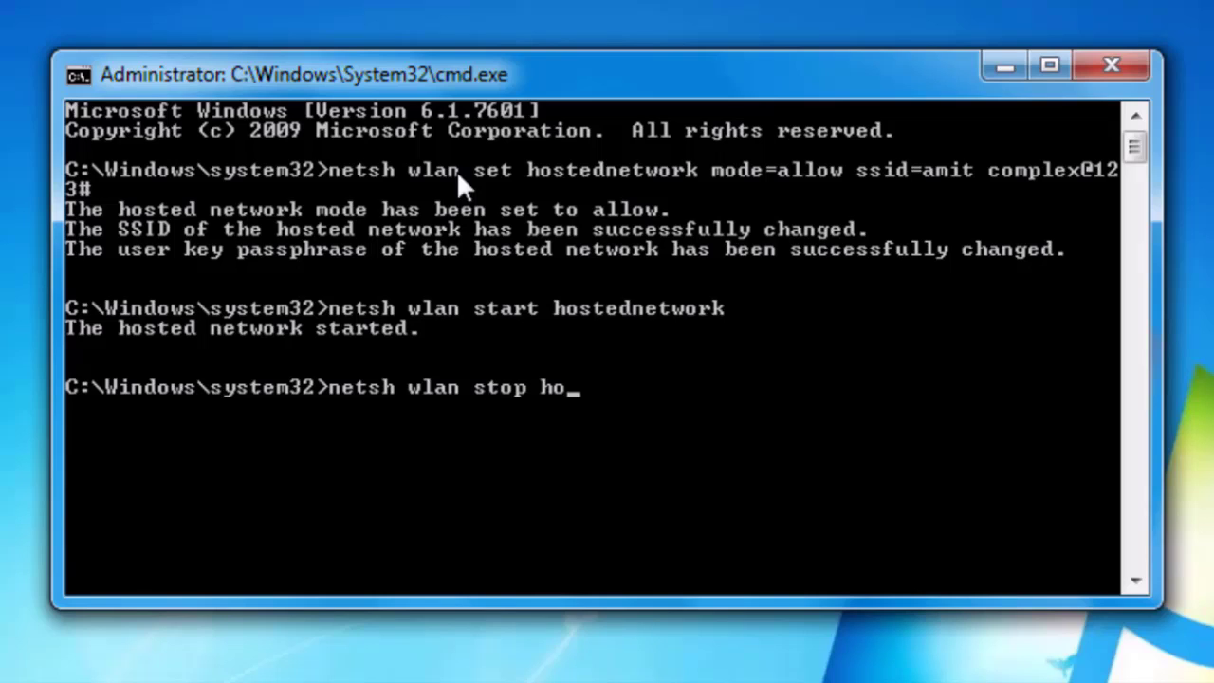
pyautogui.write('stednetwork')
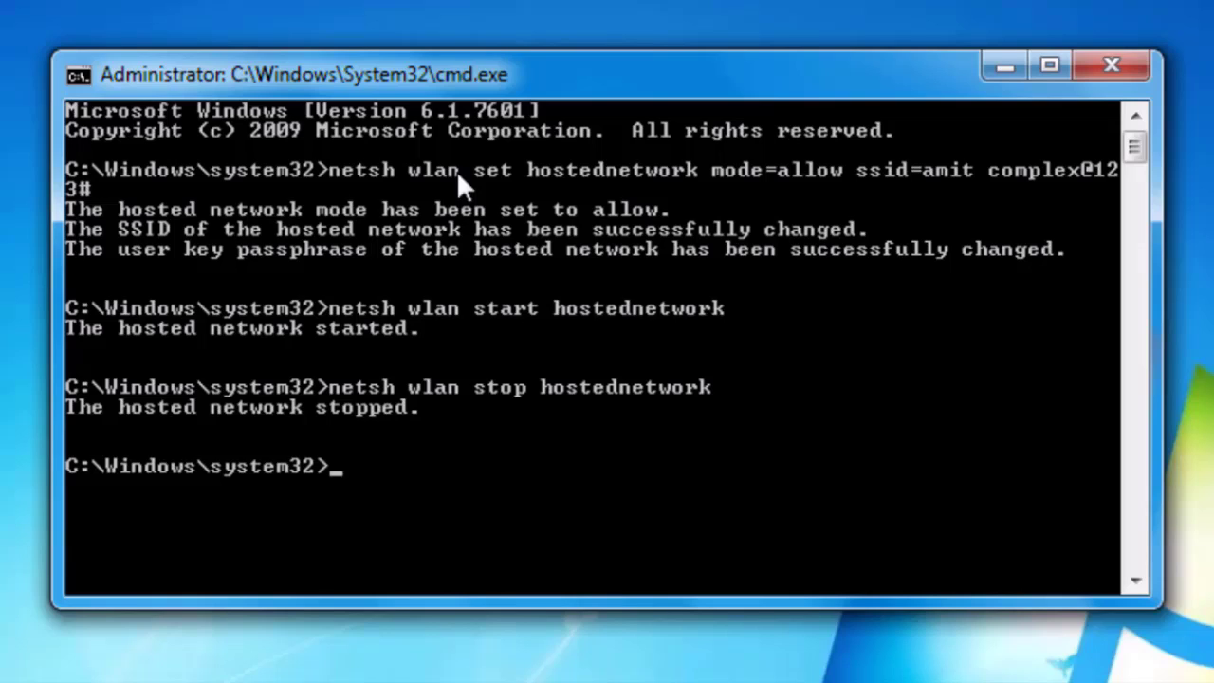
pyautogui.write('netsh w')
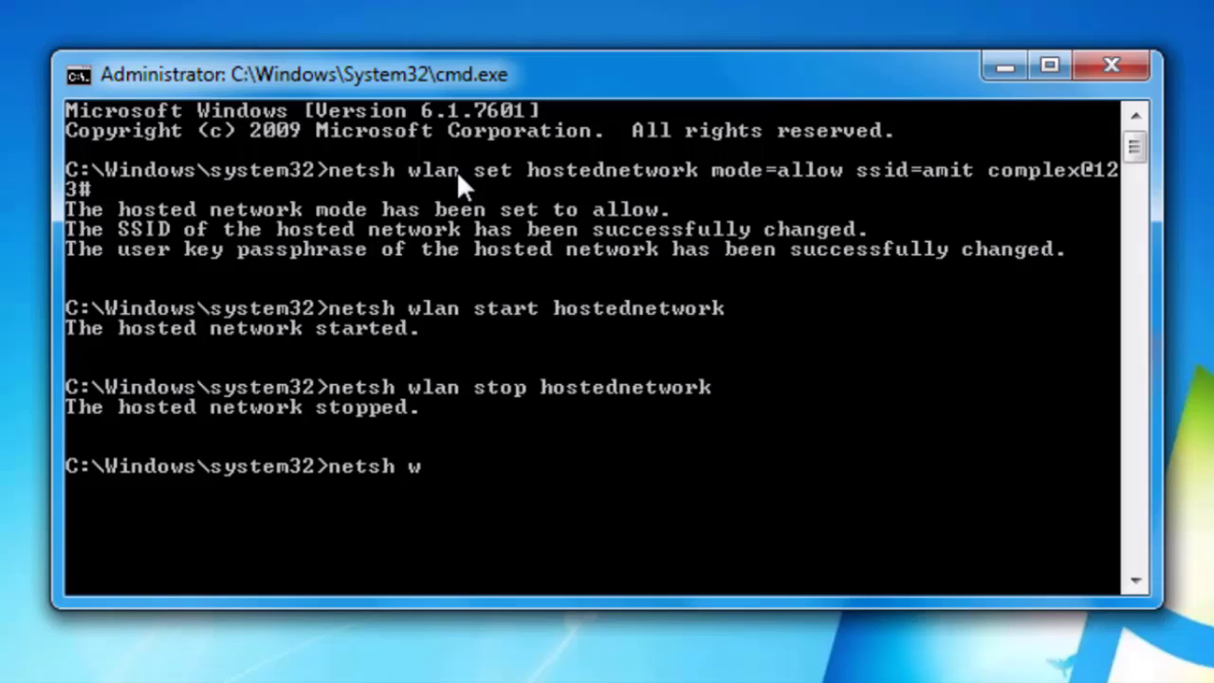
pyautogui.write('lan')
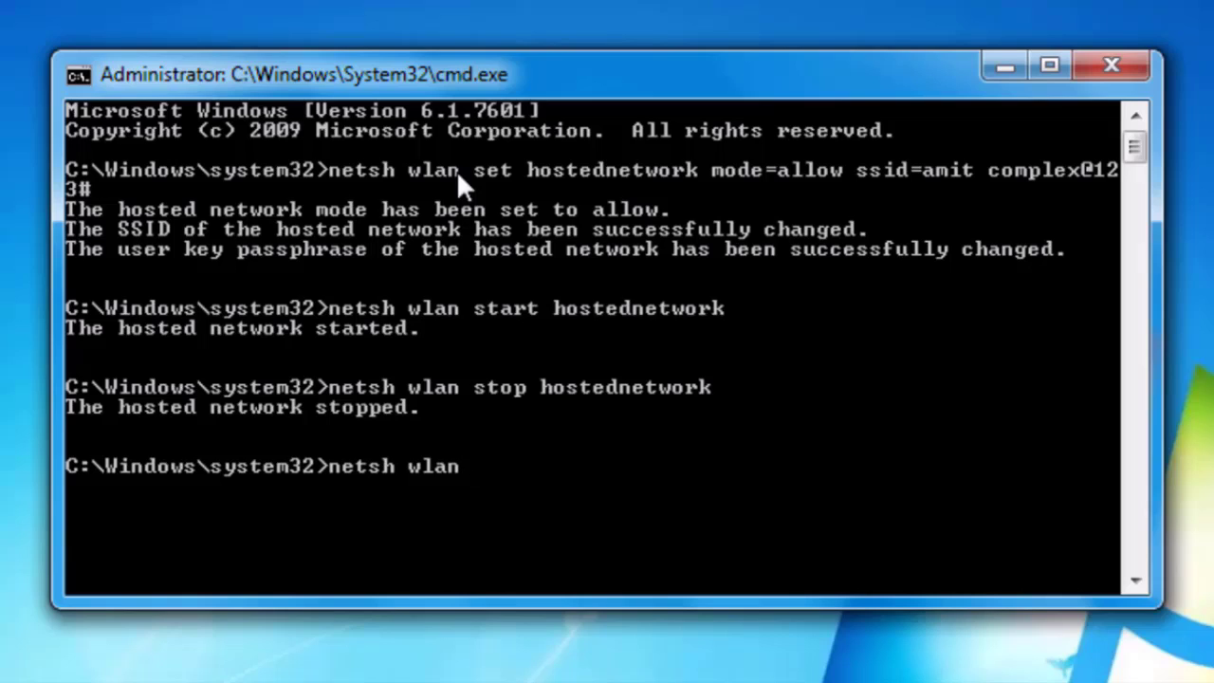
pyautogui.write('s')
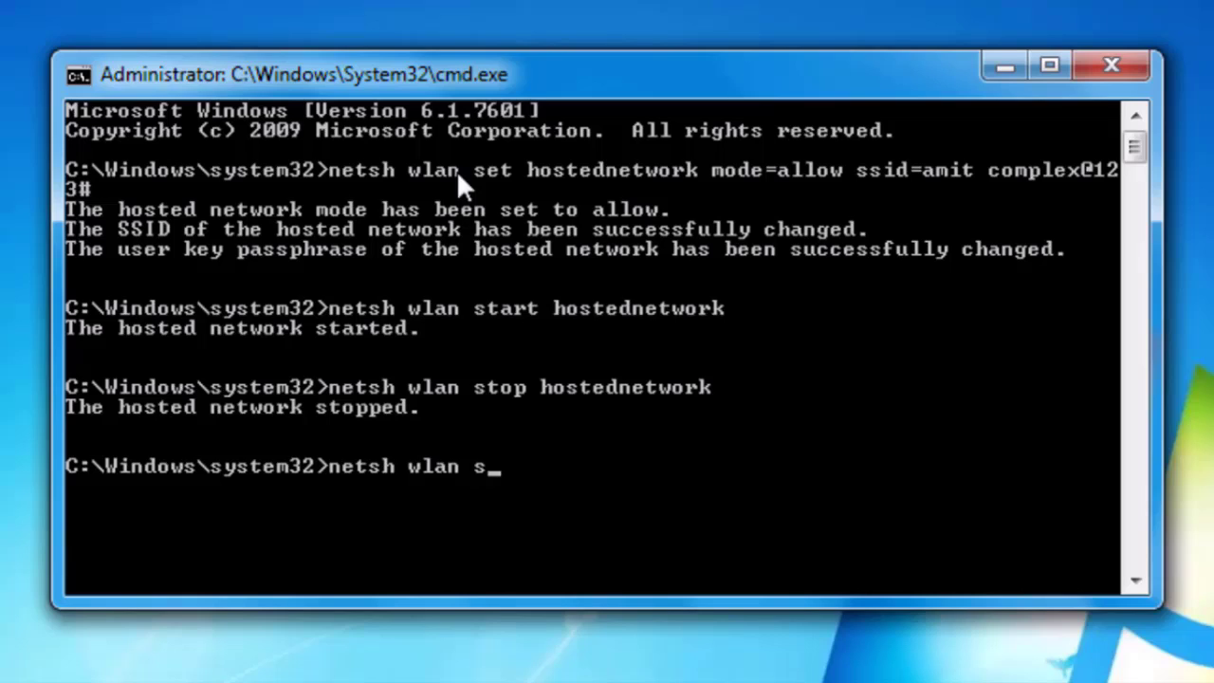
pyautogui.press('Backspace')
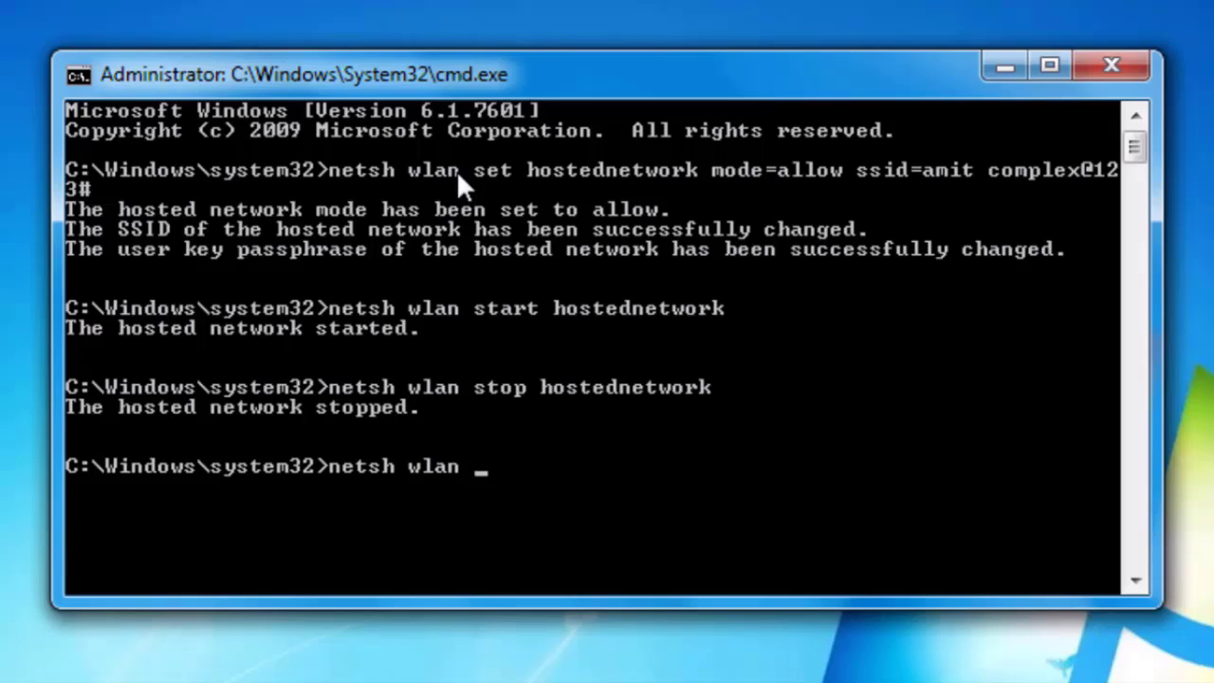
pyautogui.write('sho')
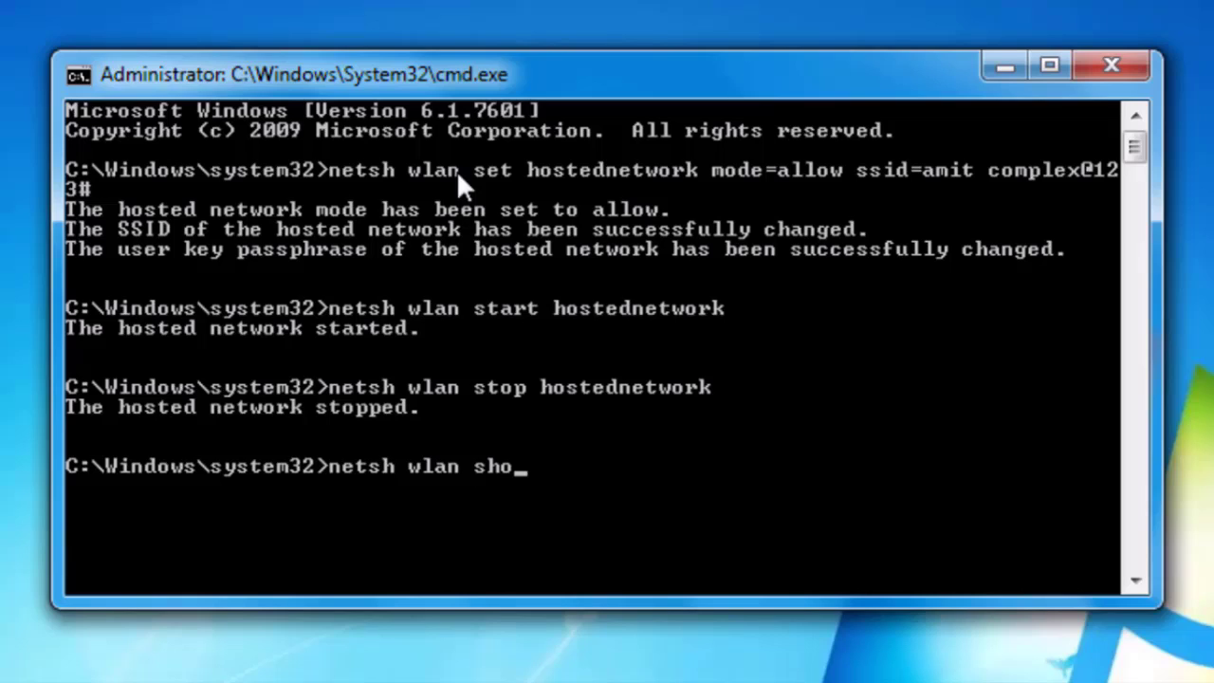
pyautogui.write('w')
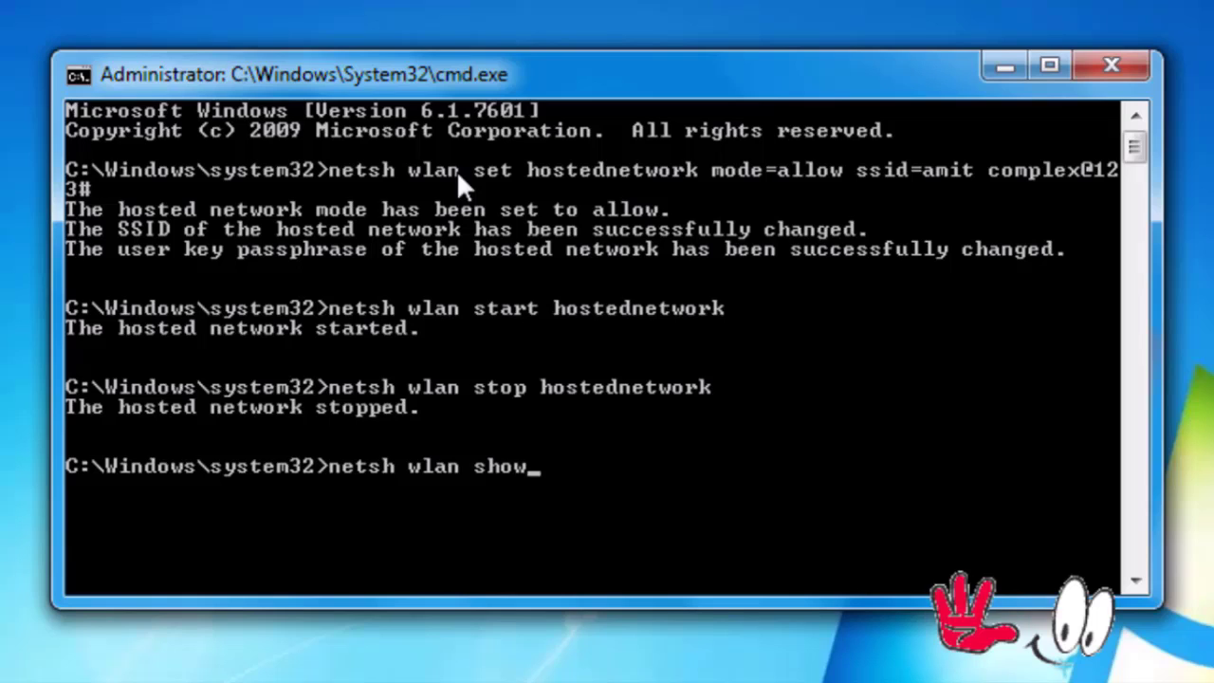
pyautogui.write('" "')
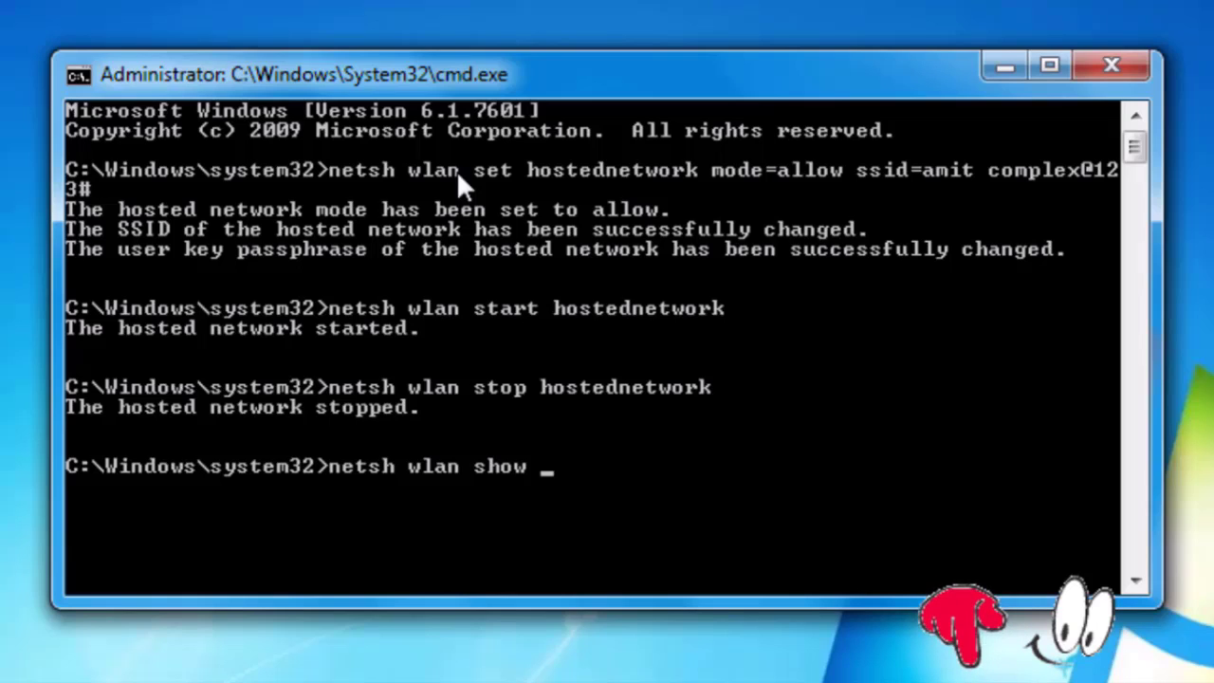
pyautogui.write('host')
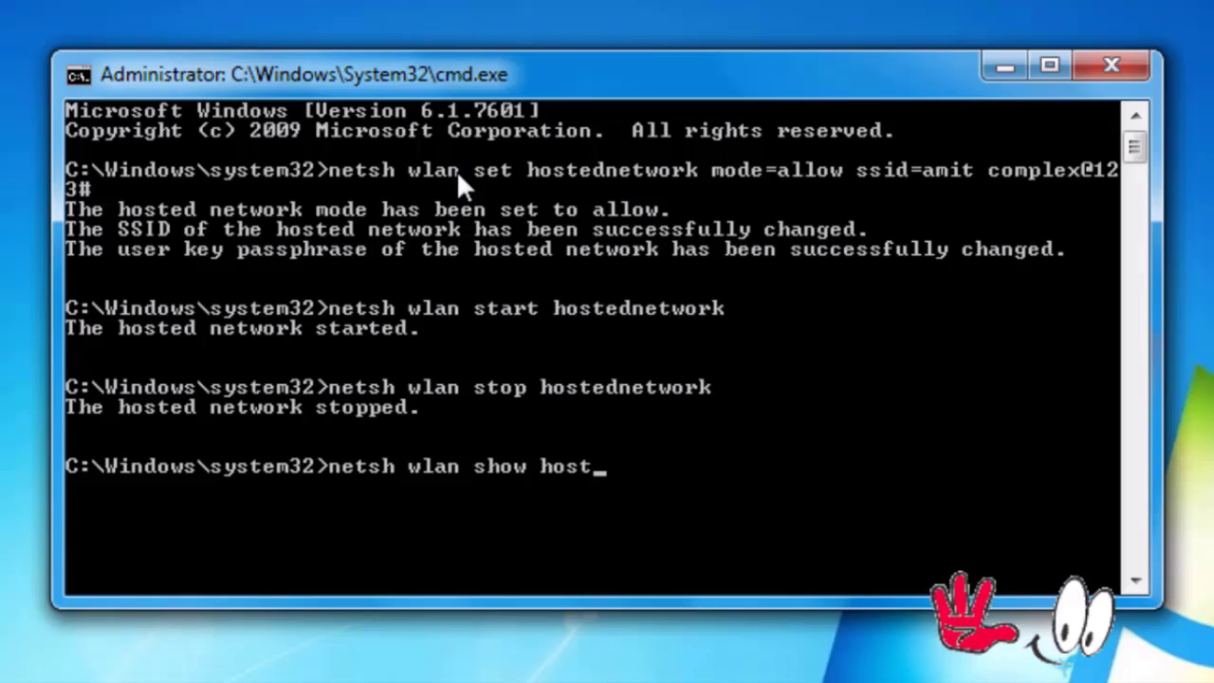
pyautogui.write('ed')
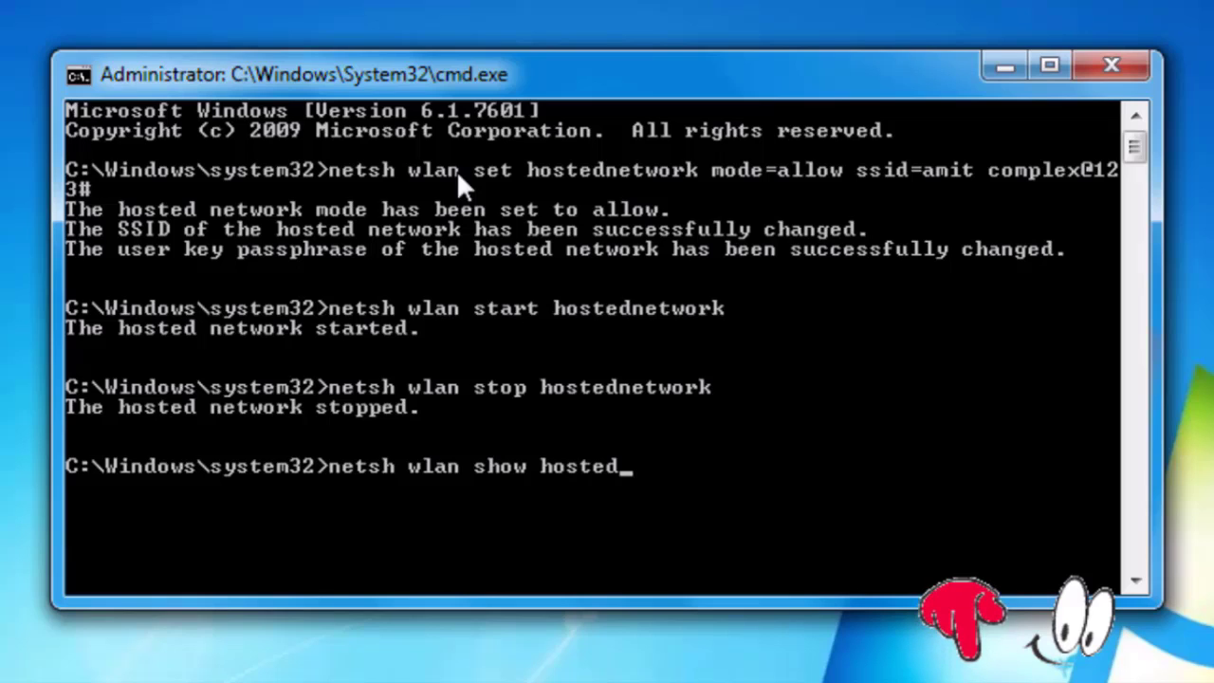
pyautogui.write('network')
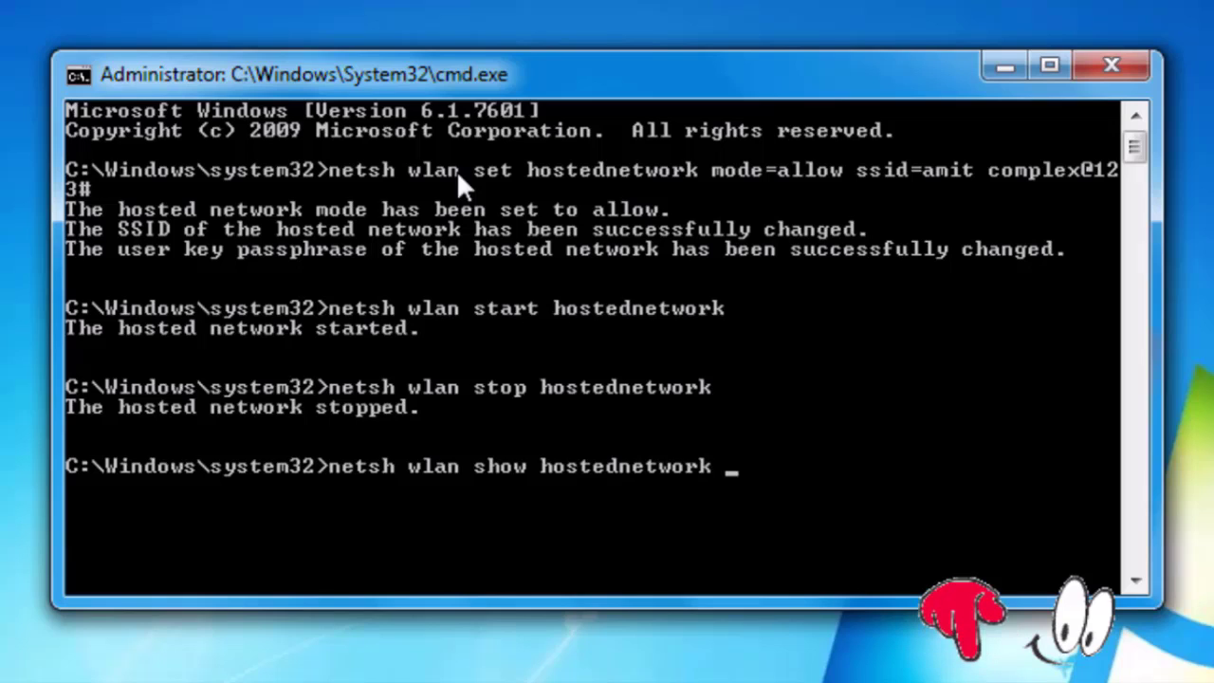
pyautogui.write('security')
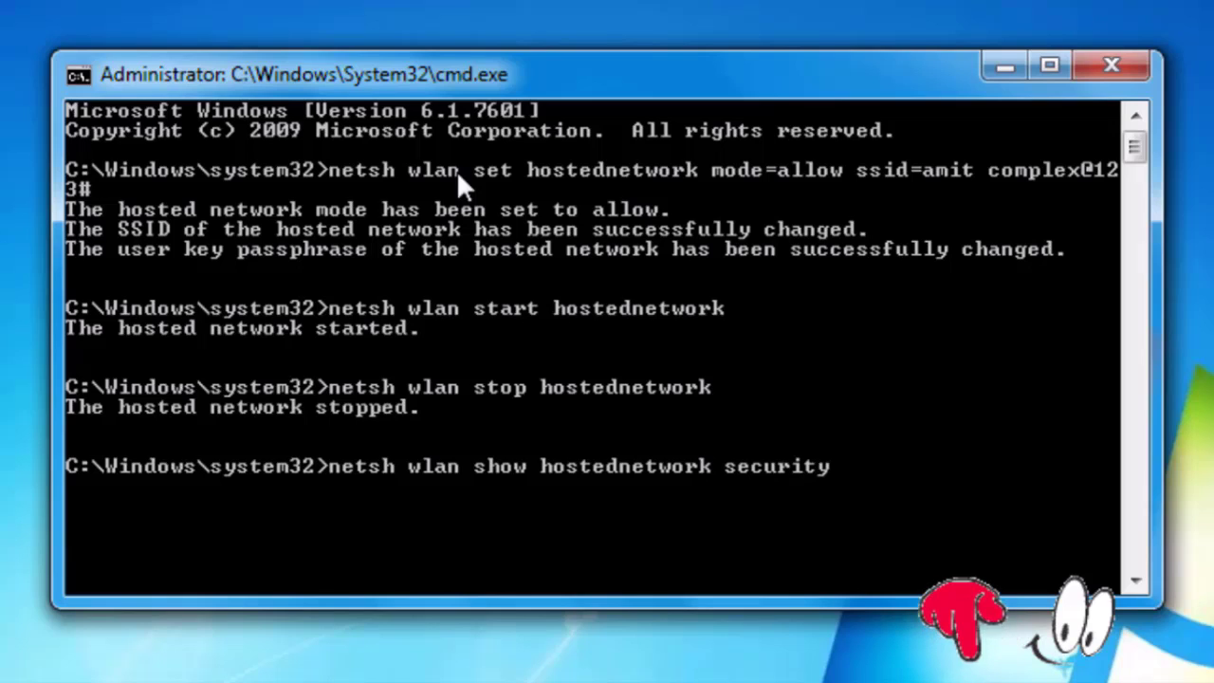
pyautogui.press('enter')
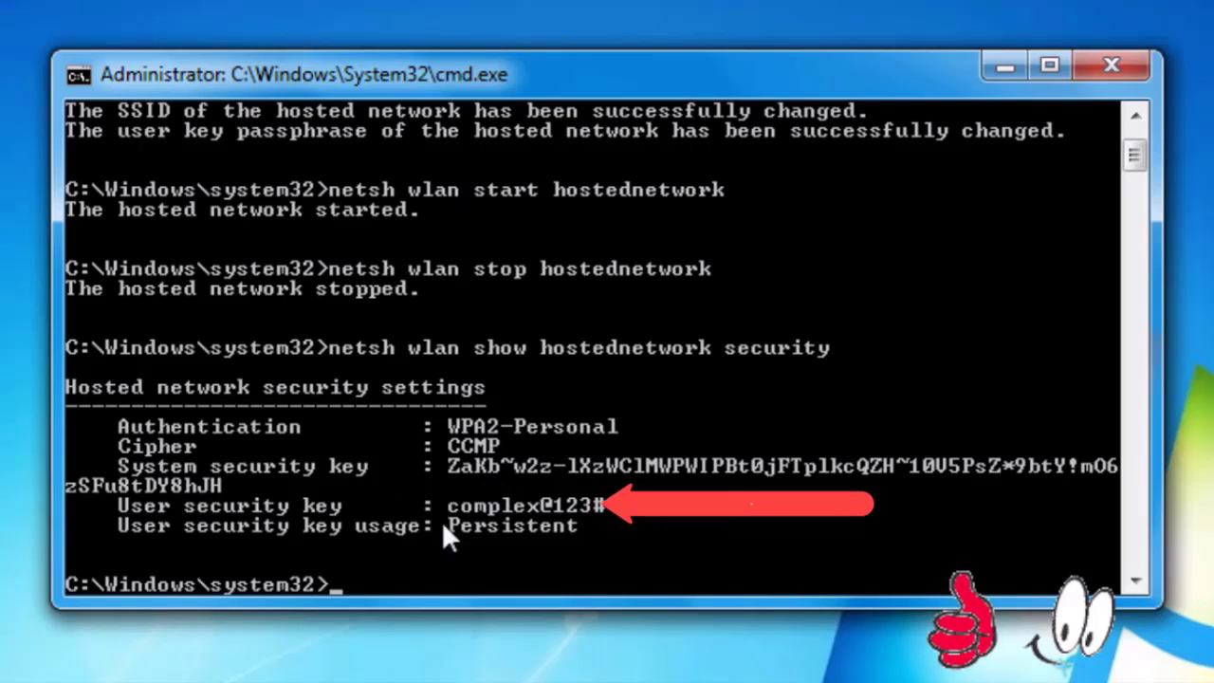
pyautogui.moveTo(246, 518)
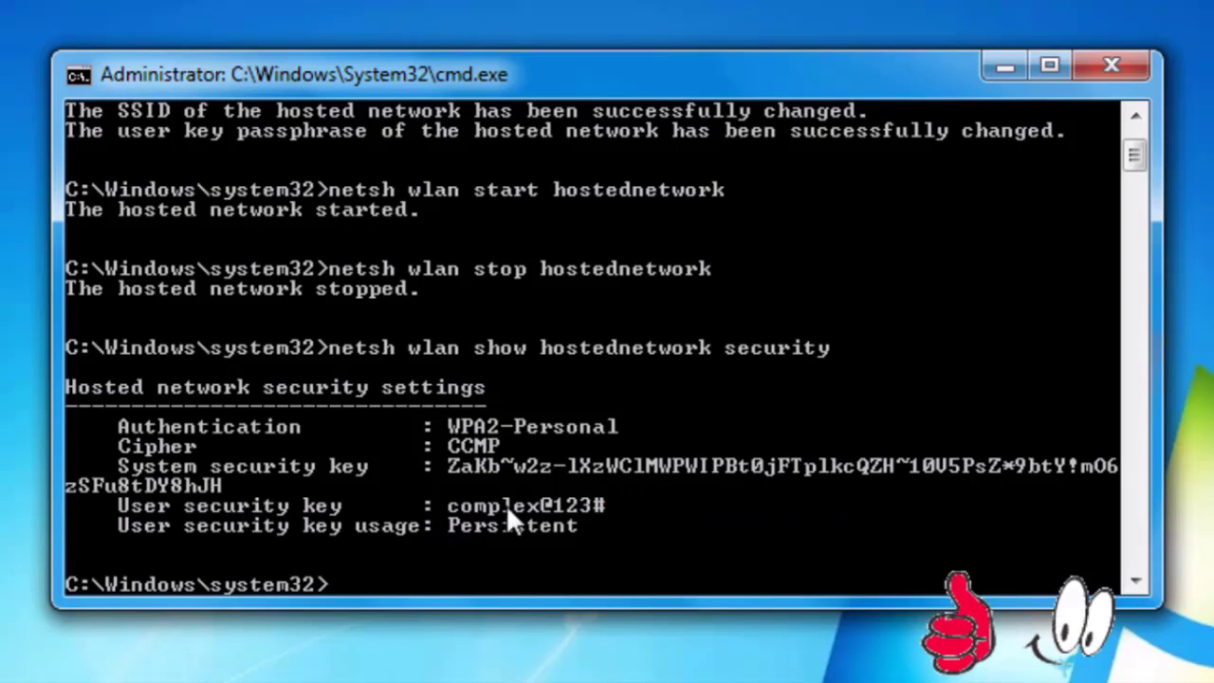
pyautogui.moveTo(616, 526)
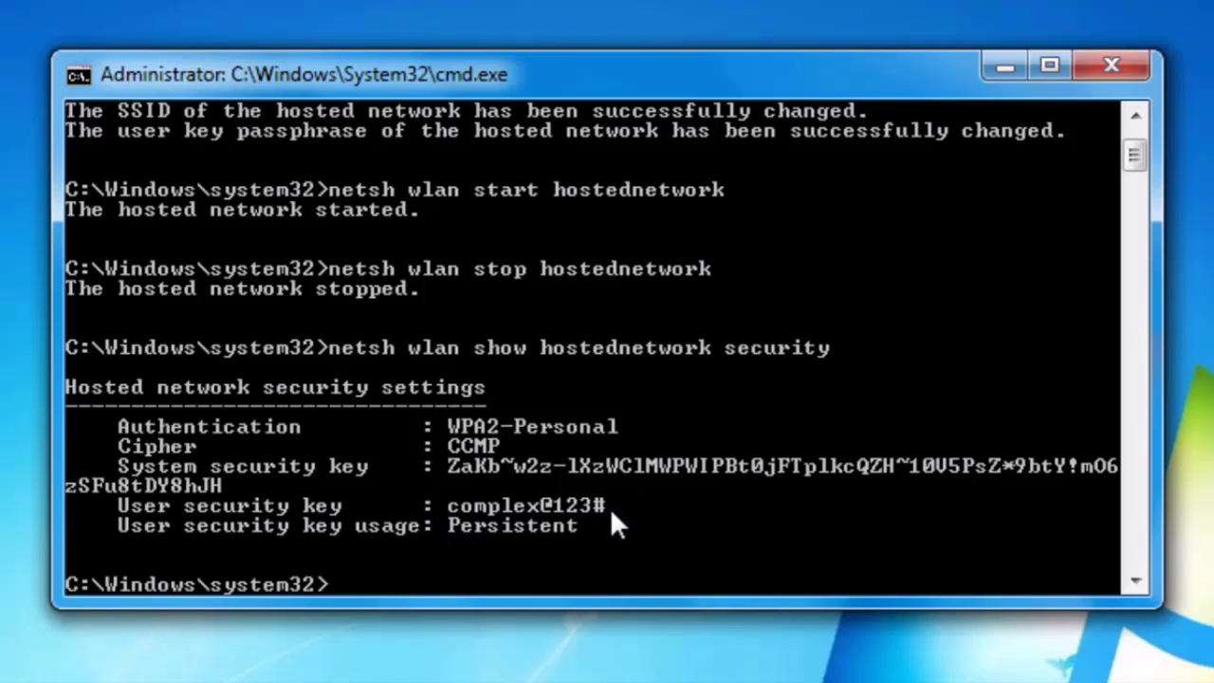
pyautogui.moveTo(470, 526)
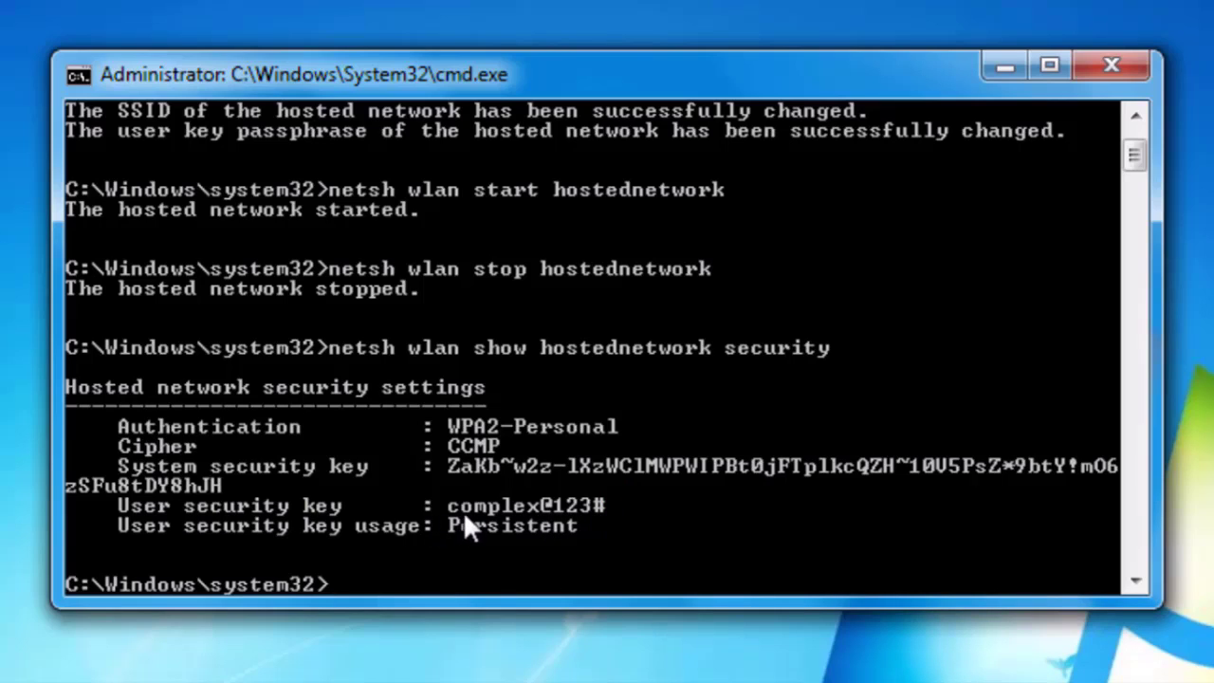